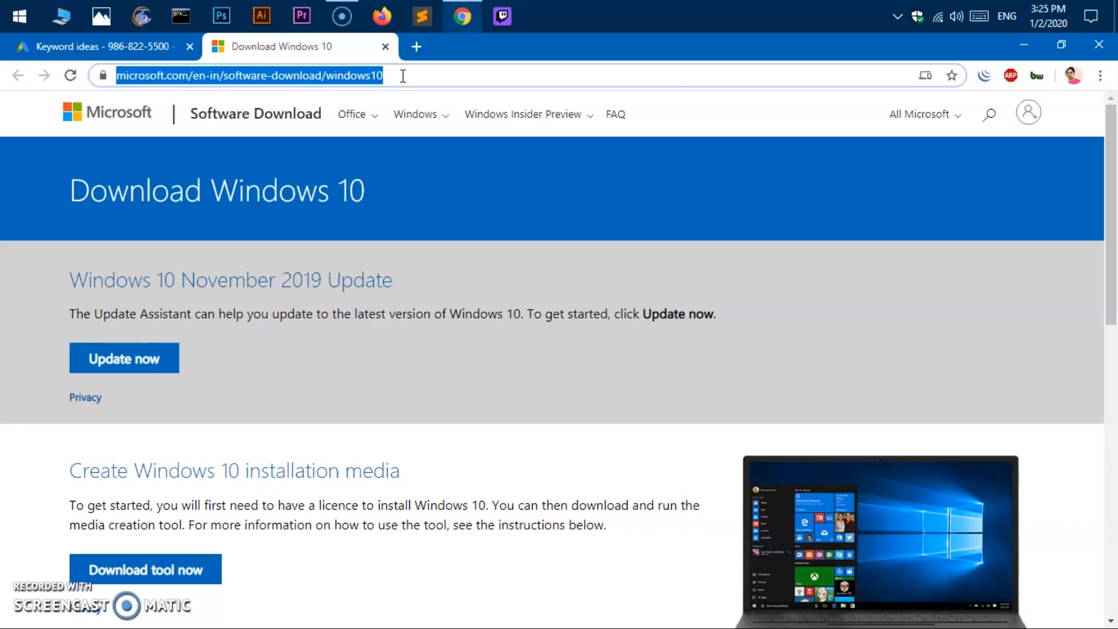
Scroll the download page to the 'Create Windows 10 installation media' section.
left_click(416, 76)
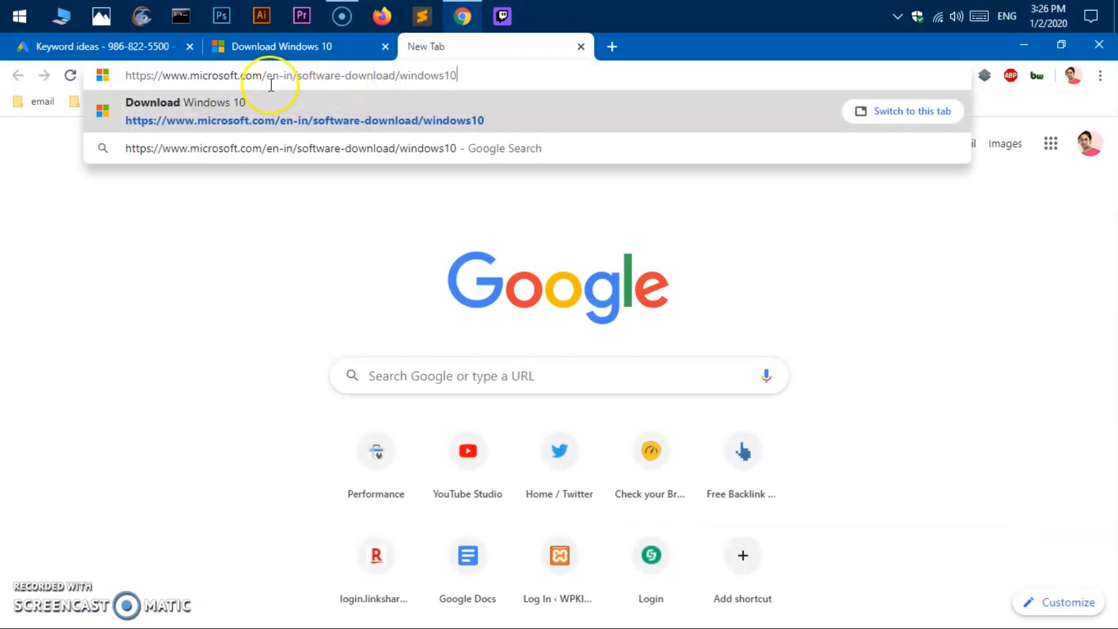
double_click(273, 76)
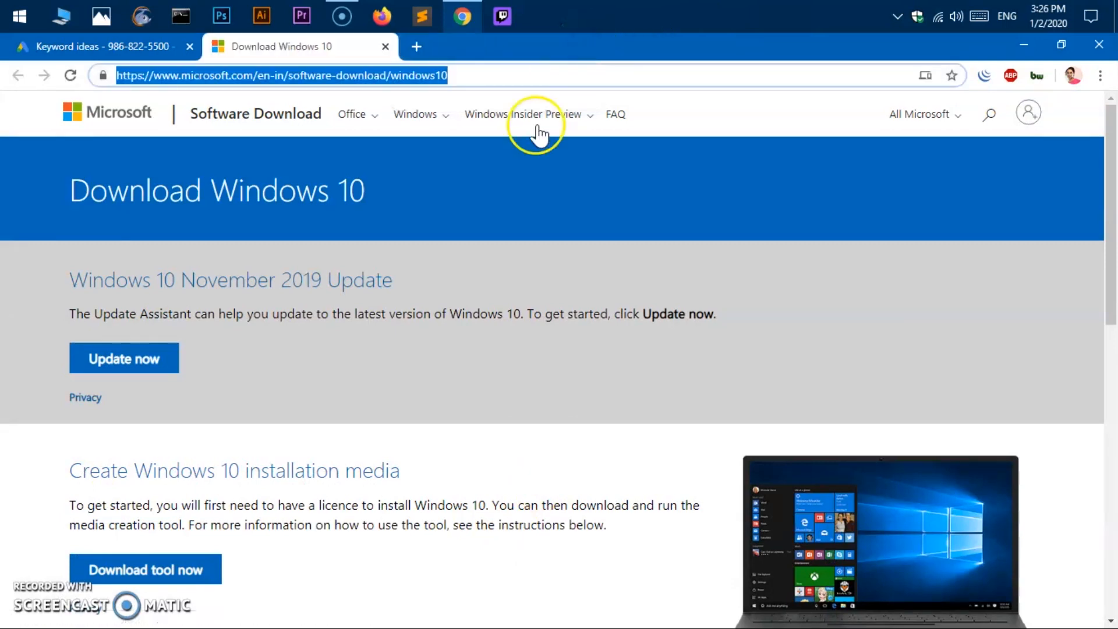
scroll("down", 3)
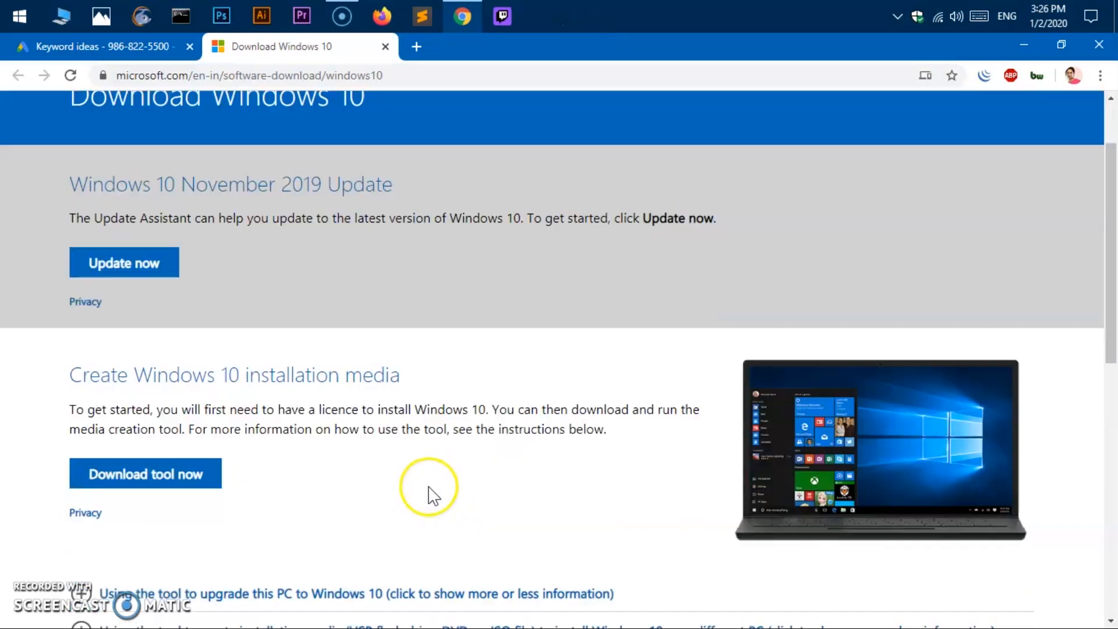
scroll("down", 3)
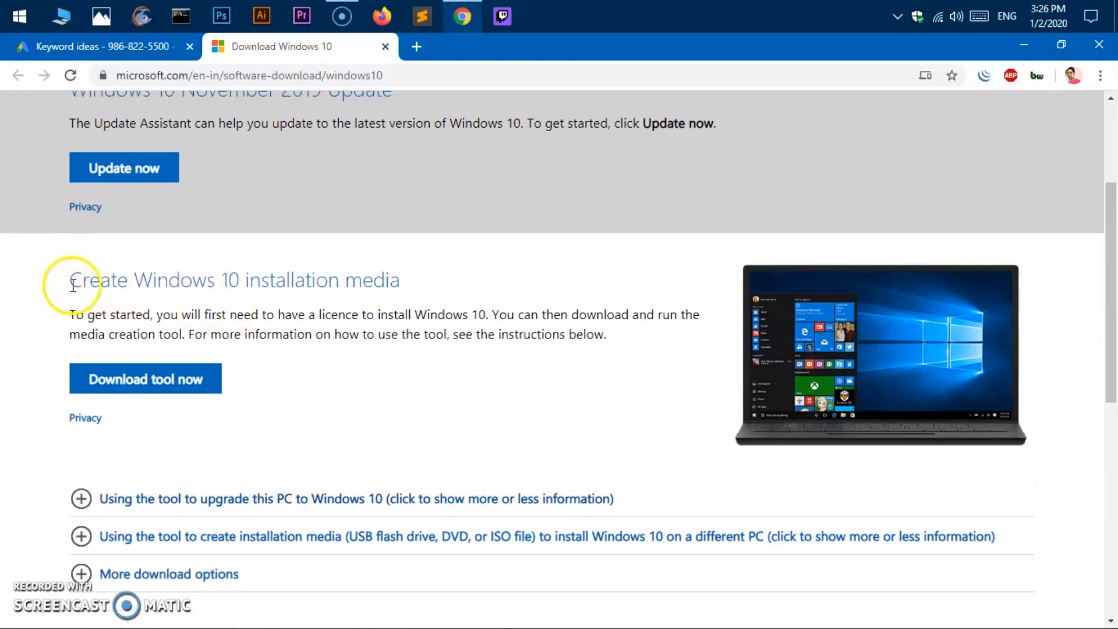
left_click_drag(71, 279, 335, 280)
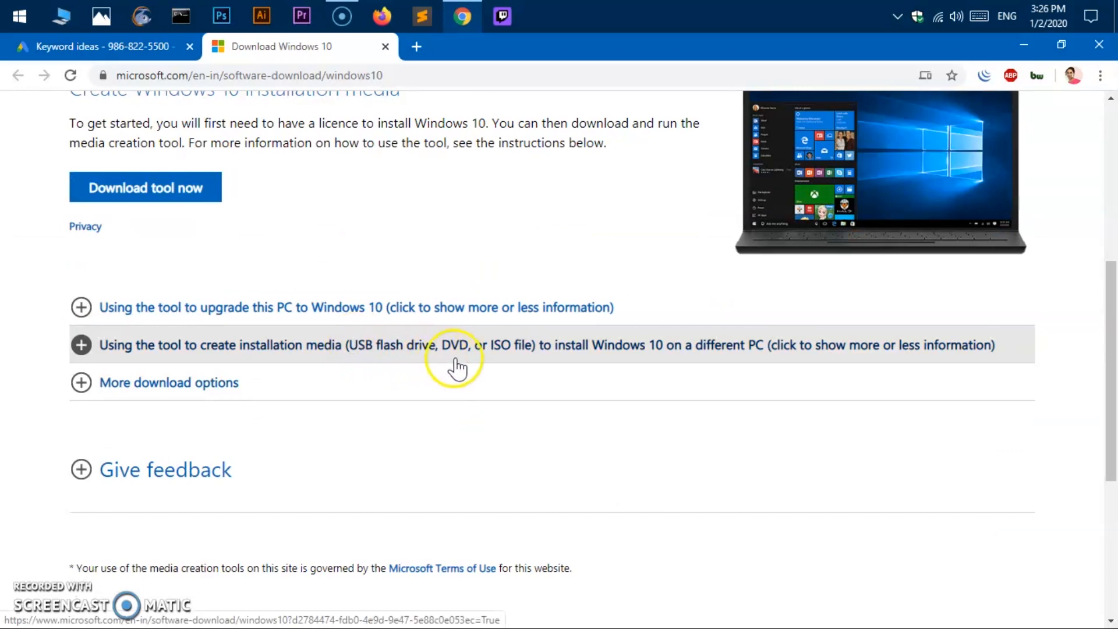
mouse_move(457, 367)
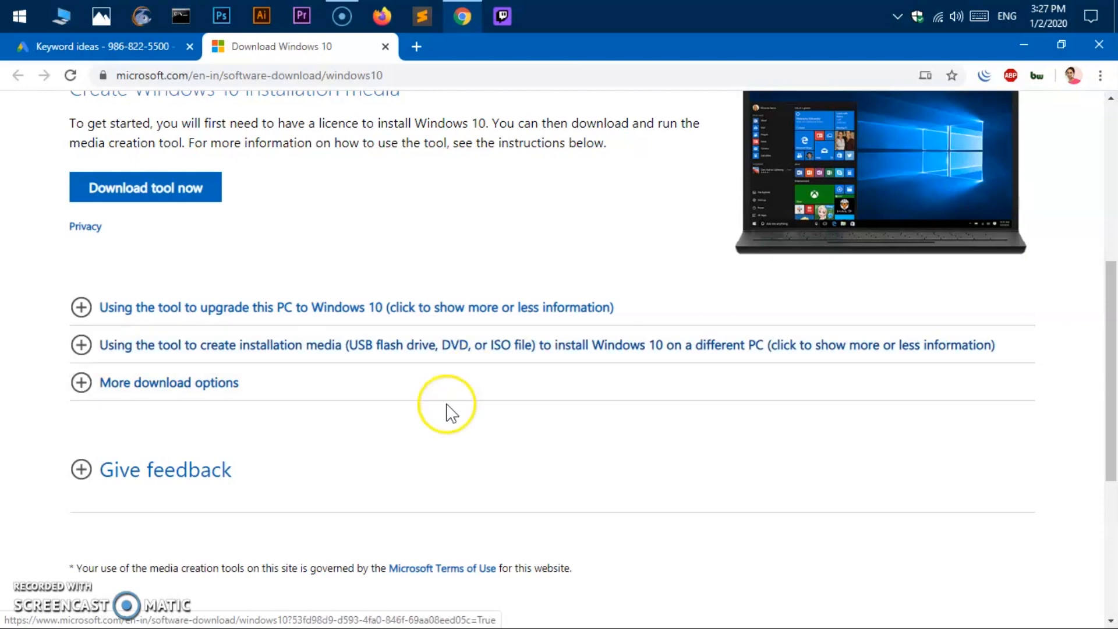
scroll("up", 3)
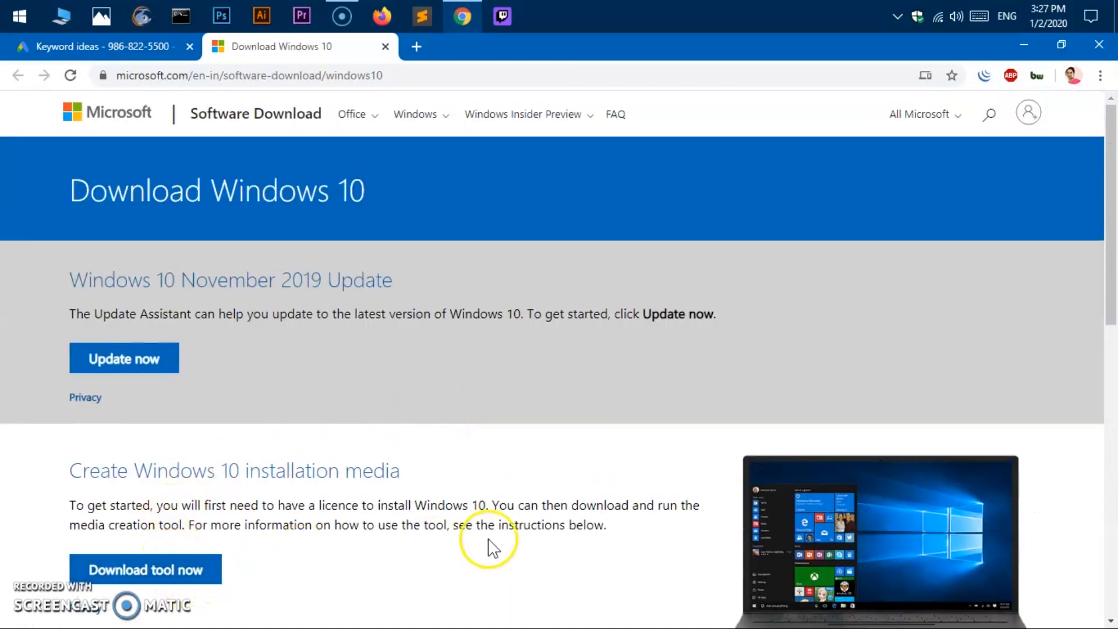
scroll("down", 3)
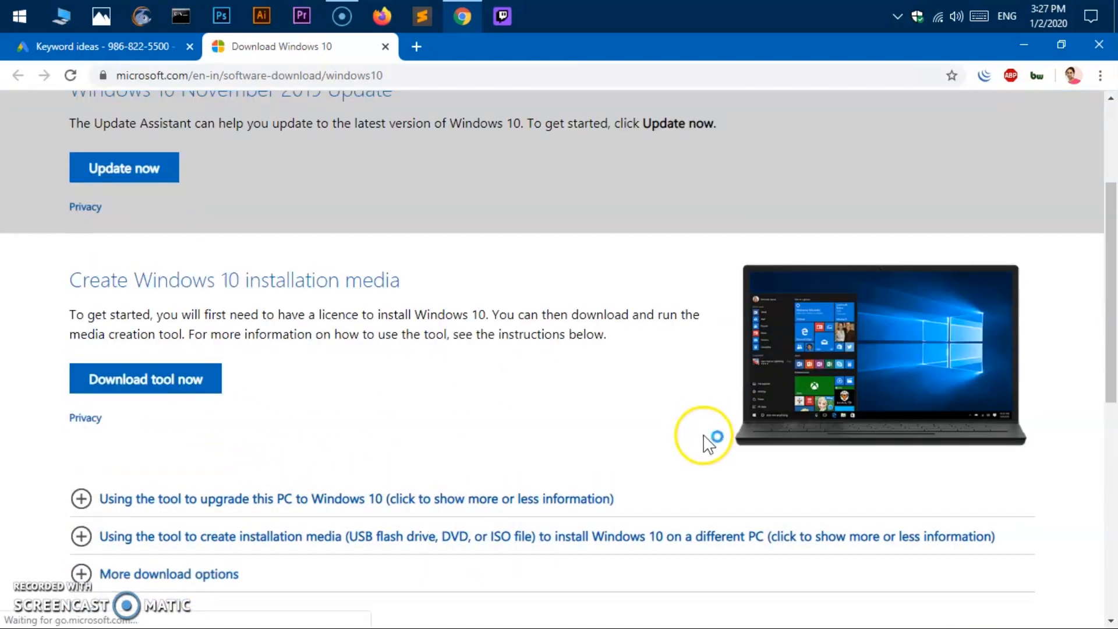
Download the tool, saving MediaCreationTool1909 (1).exe to the Desktop.
left_click(145, 379)
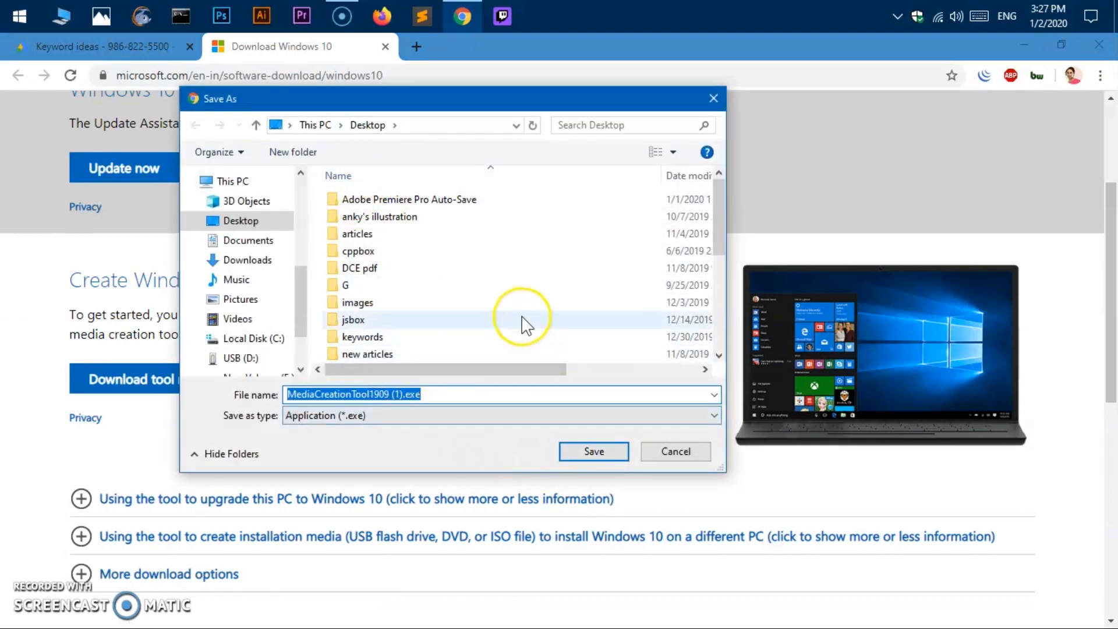
scroll("down", 3)
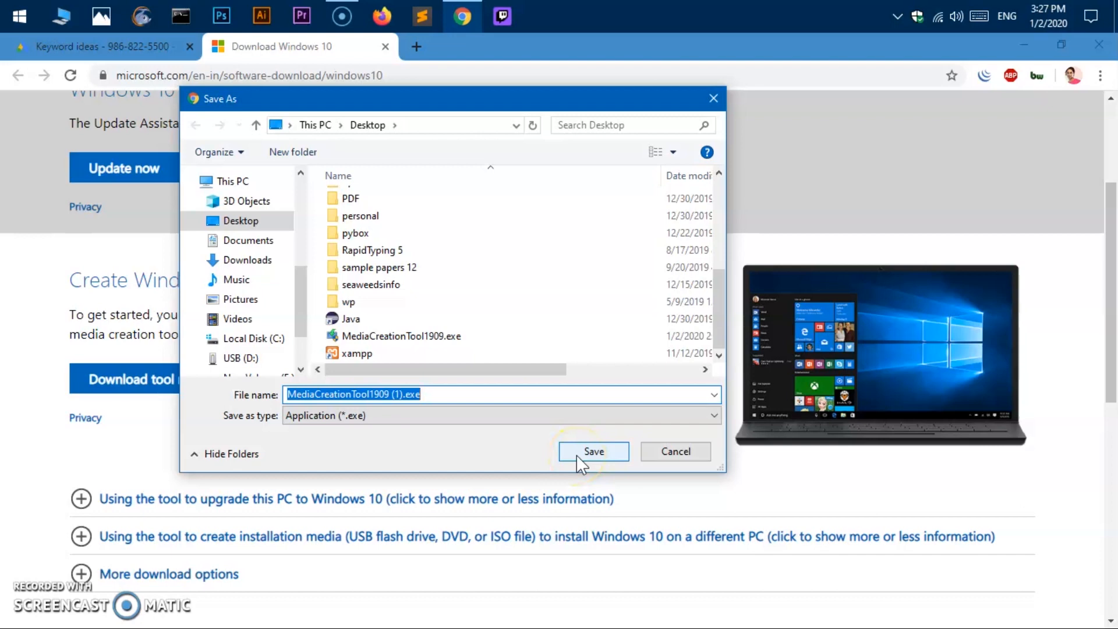
mouse_move(384, 242)
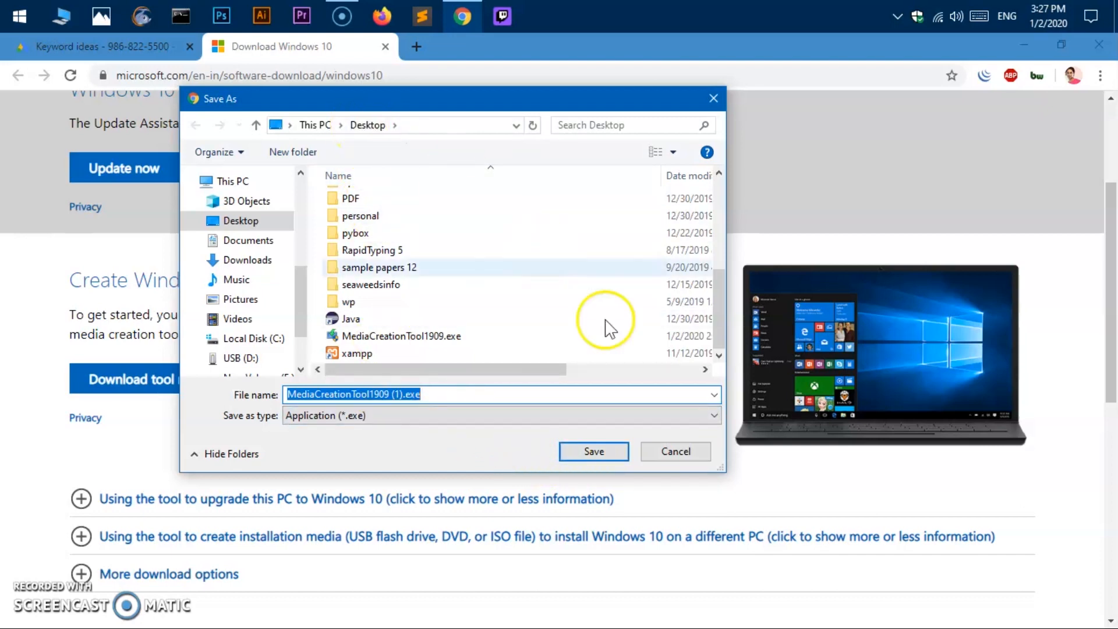
left_click(674, 451)
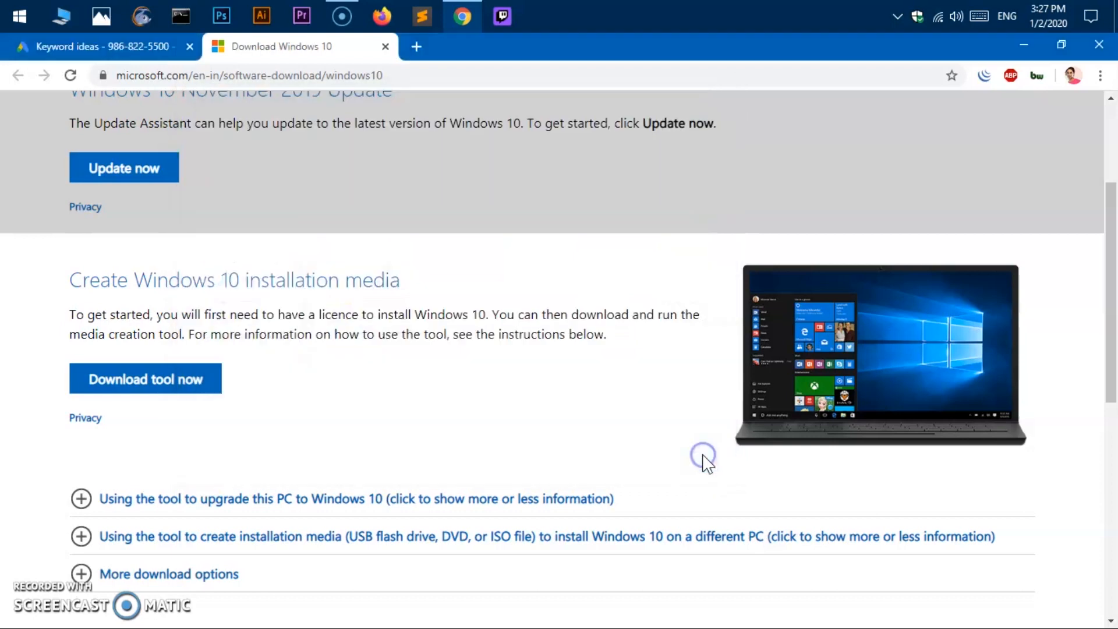
mouse_move(1023, 45)
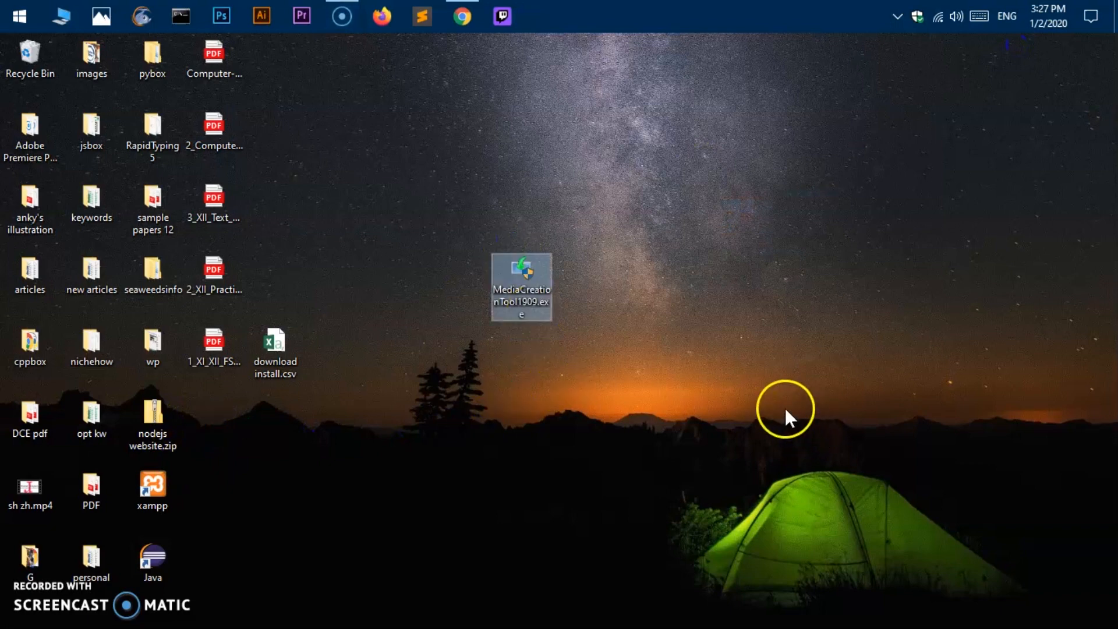
mouse_move(563, 459)
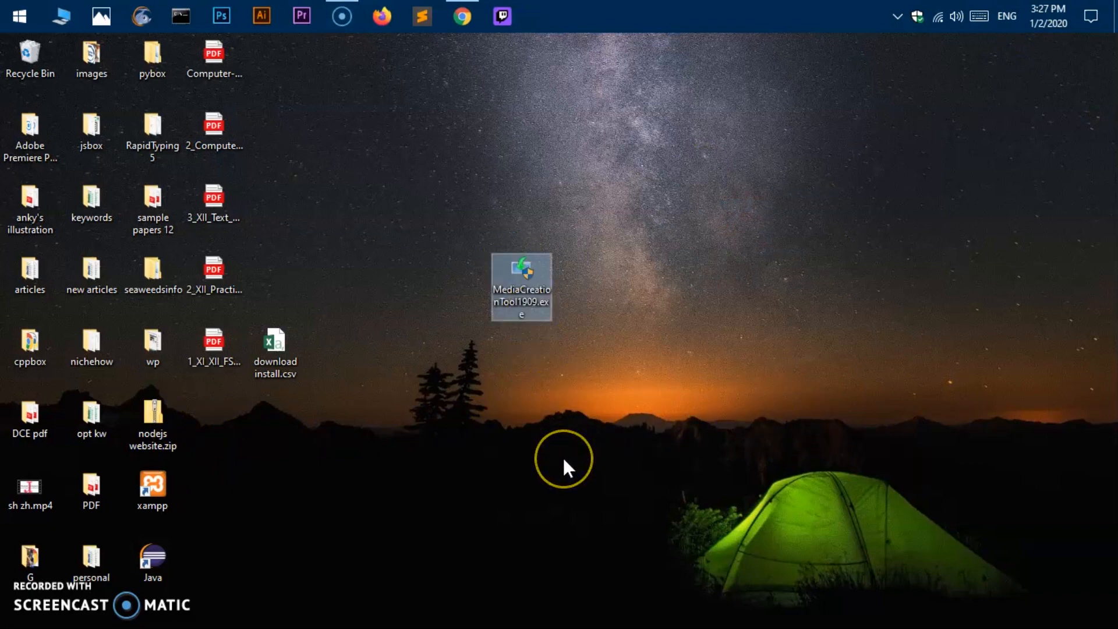
mouse_move(530, 312)
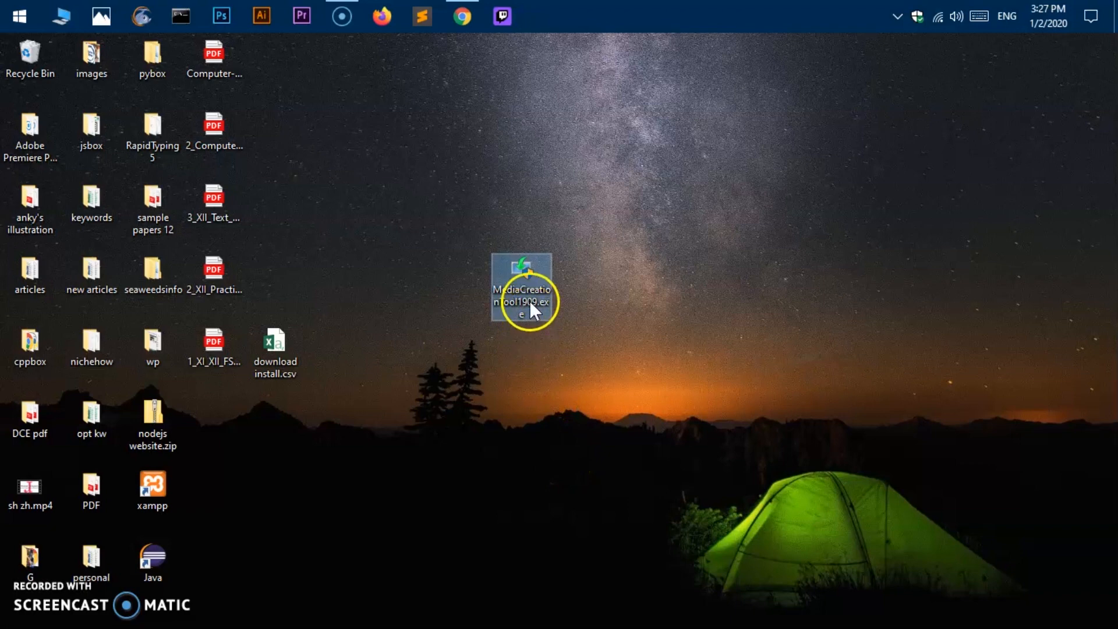
Run MediaCreationTool1909.exe from its desktop icon.
right_click(521, 289)
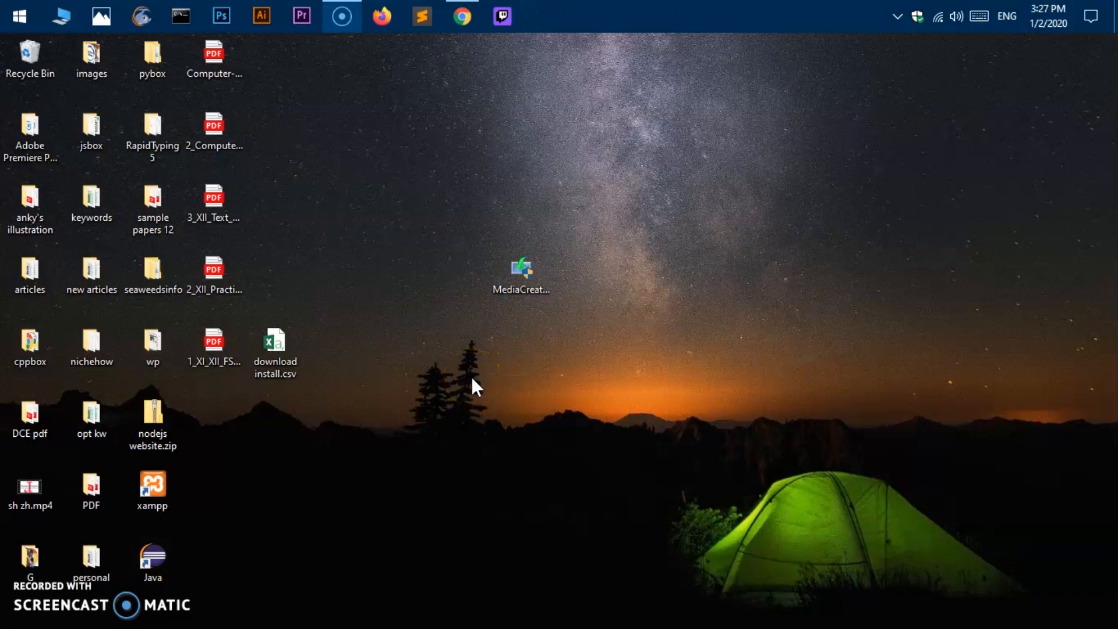
double_click(521, 273)
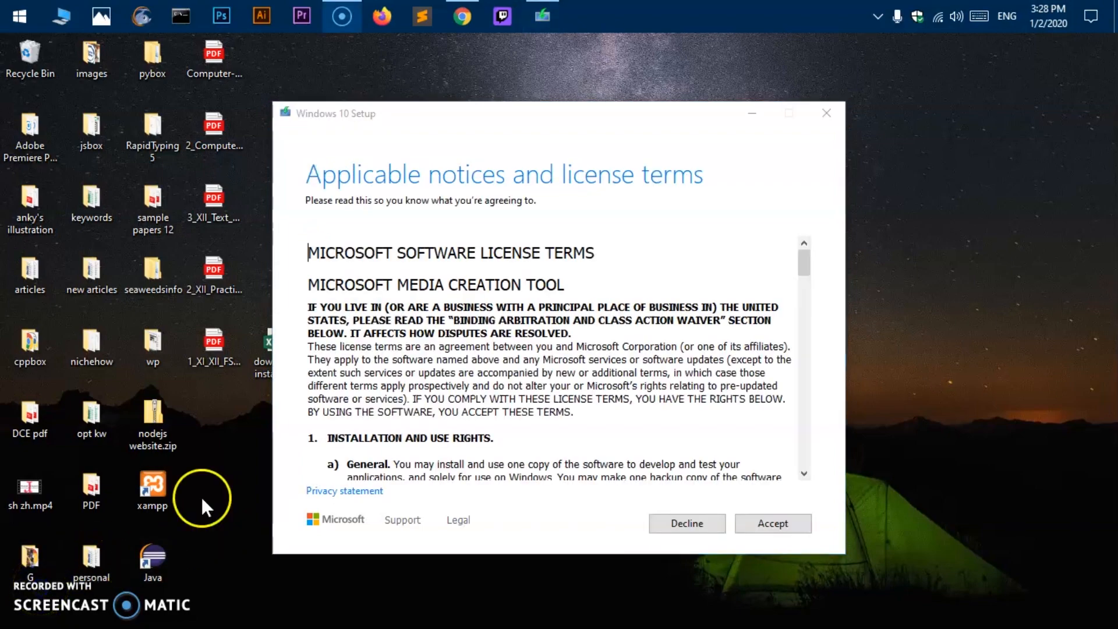
Read through the Windows 10 license terms and accept them.
scroll("down", 3)
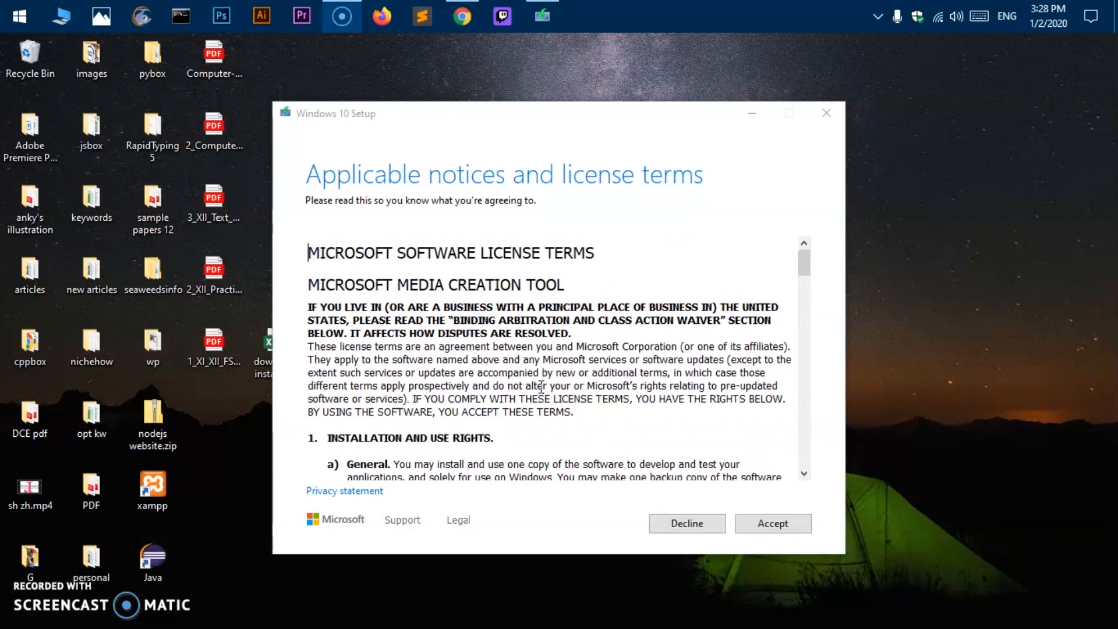
scroll("down", 3)
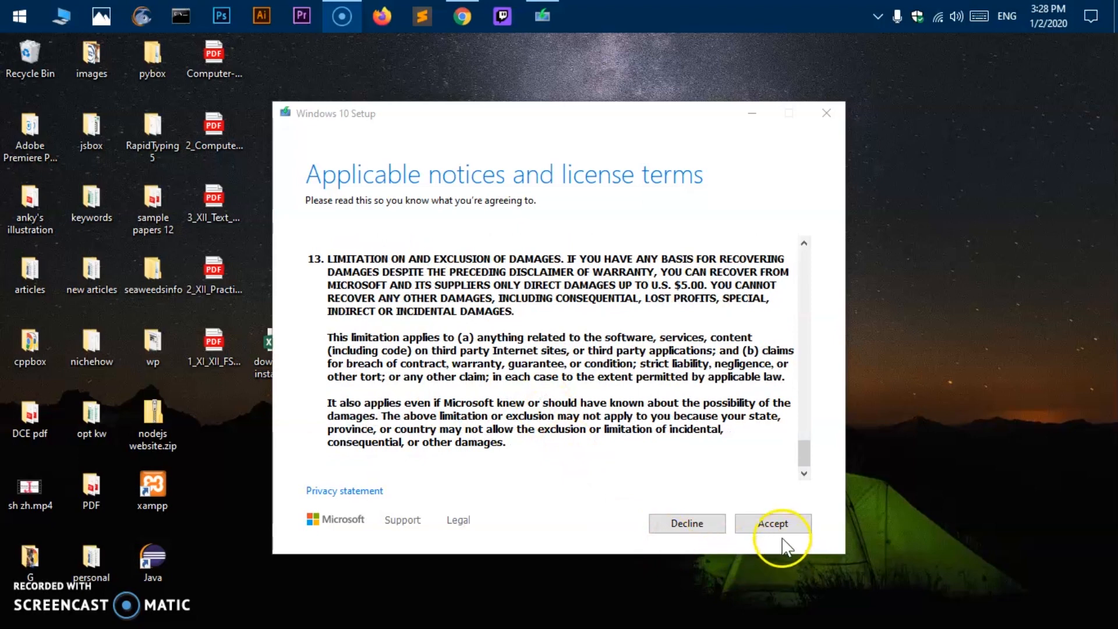
left_click(772, 522)
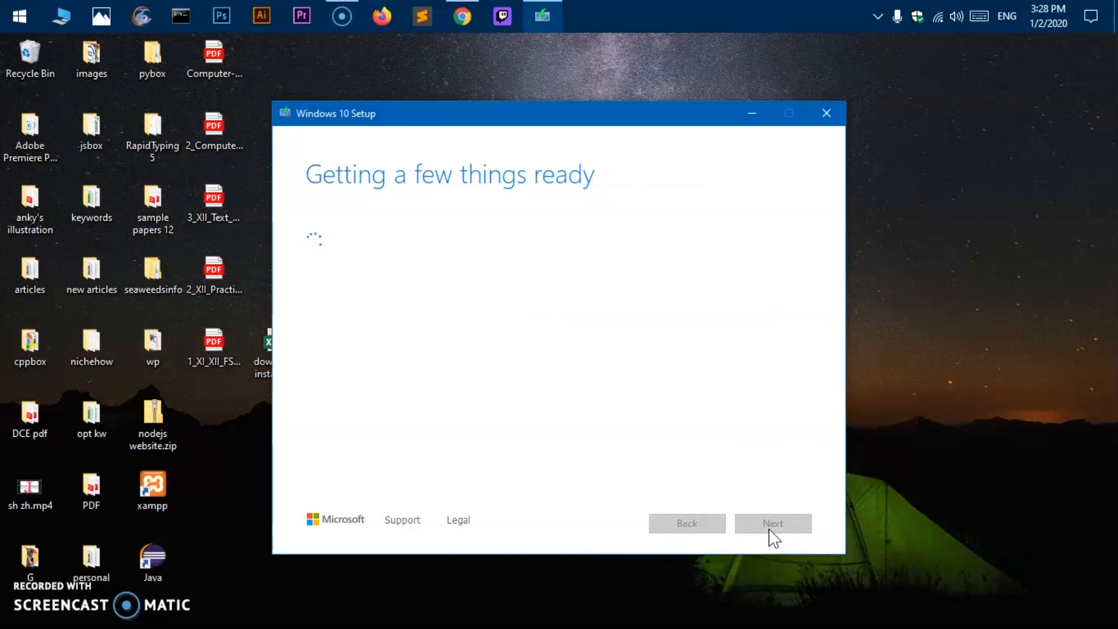
mouse_move(623, 225)
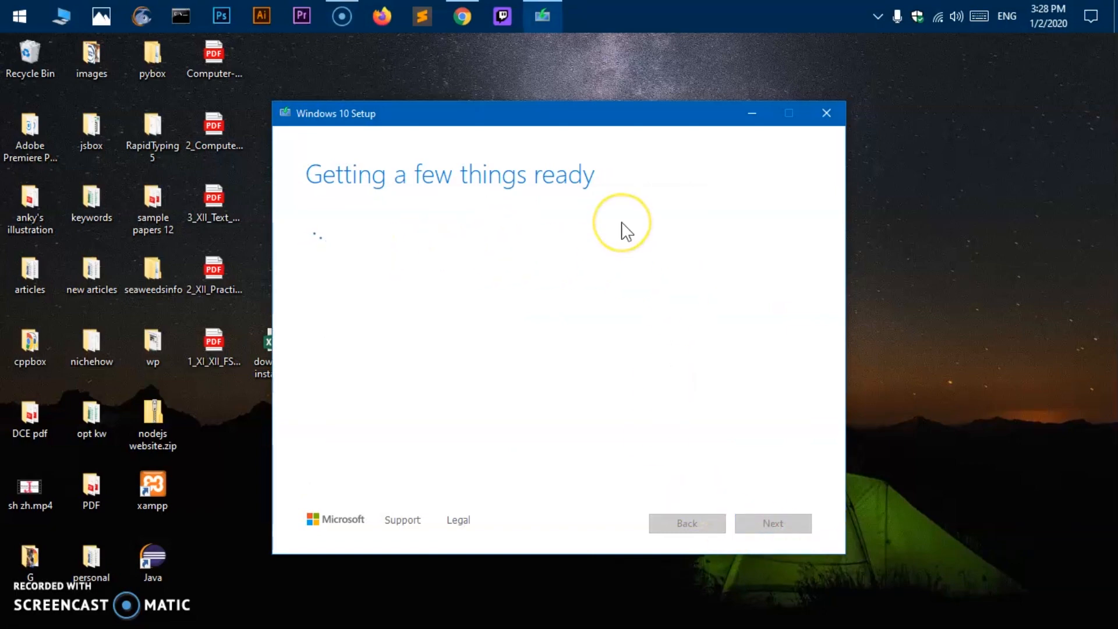
mouse_move(521, 317)
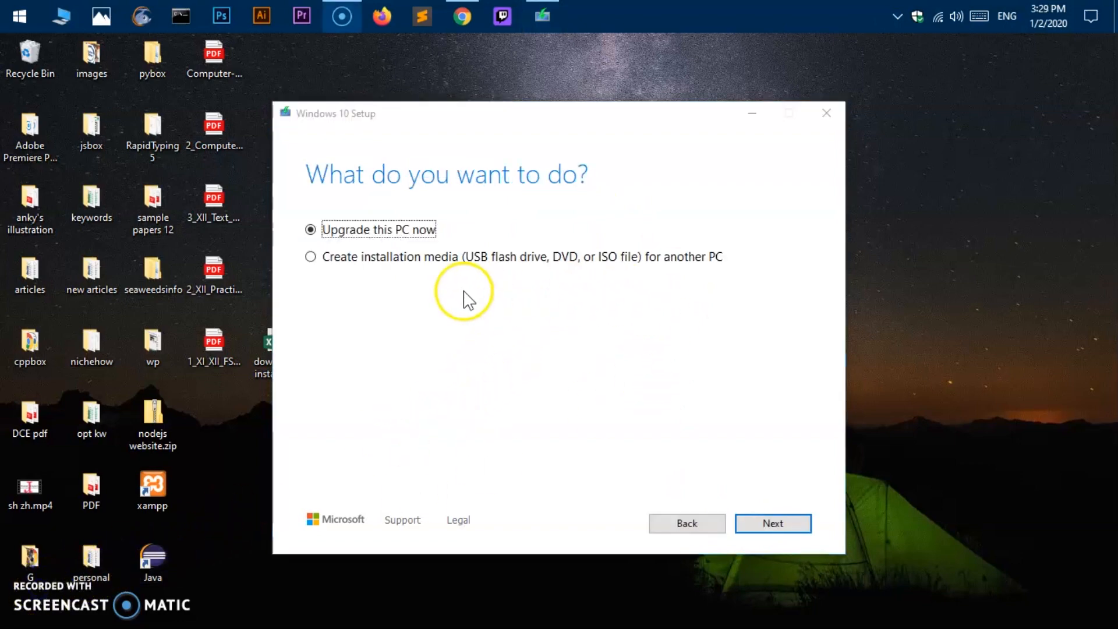
mouse_move(381, 278)
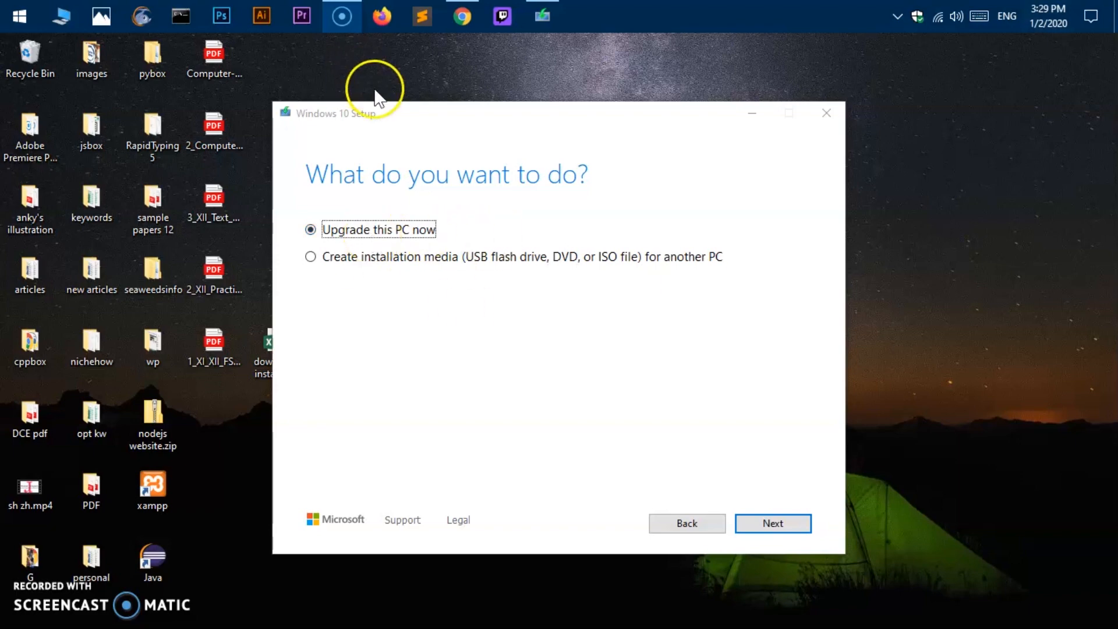
mouse_move(509, 157)
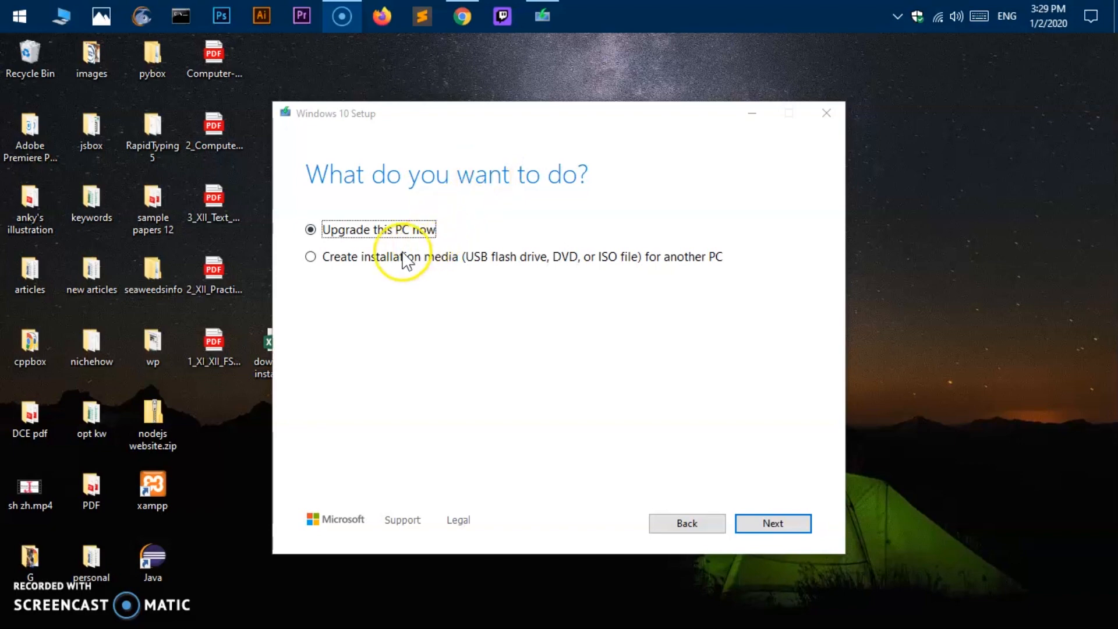
mouse_move(317, 265)
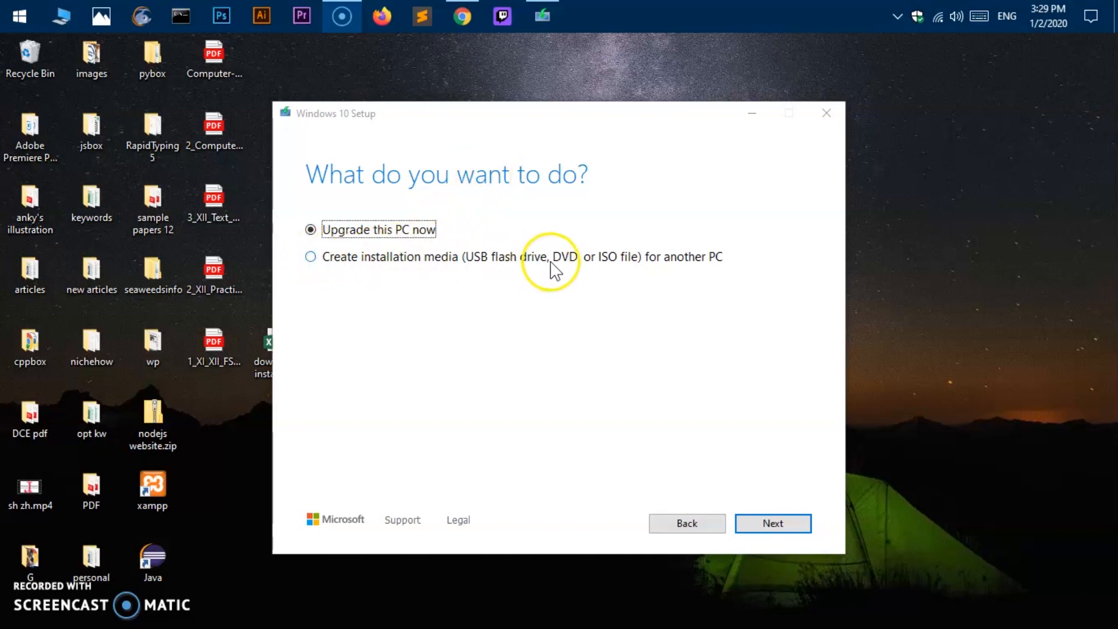
Choose 'Create installation media (USB flash drive, DVD, or ISO file) for another PC' and continue.
left_click(310, 256)
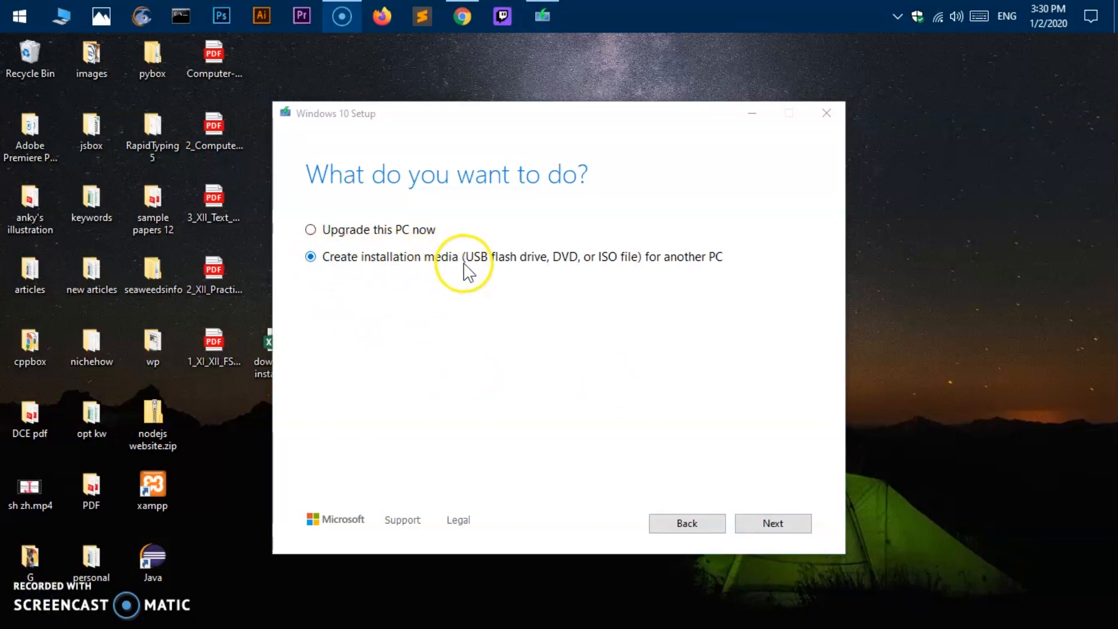
mouse_move(752, 503)
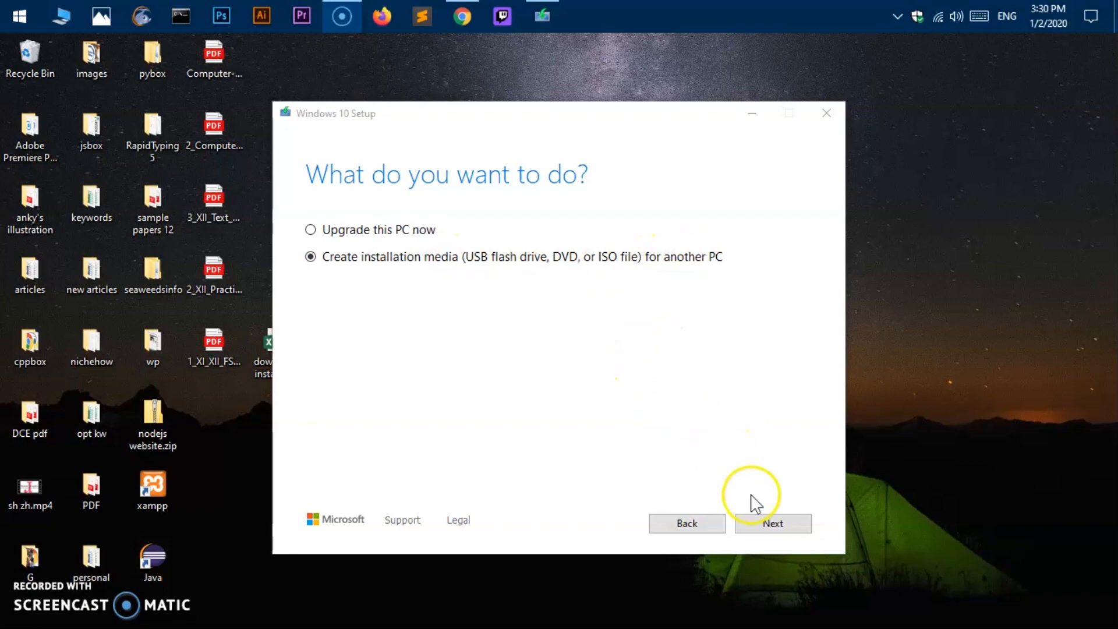
left_click(771, 522)
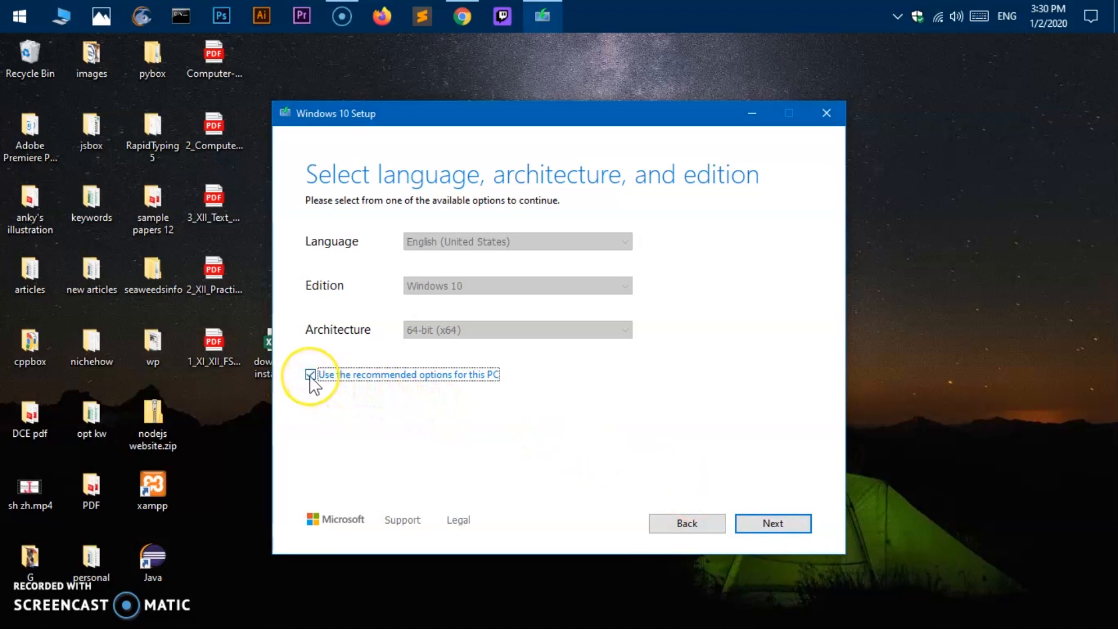
Drop recommended options and confirm English (United States), Windows 10, 64-bit (x64).
left_click(311, 374)
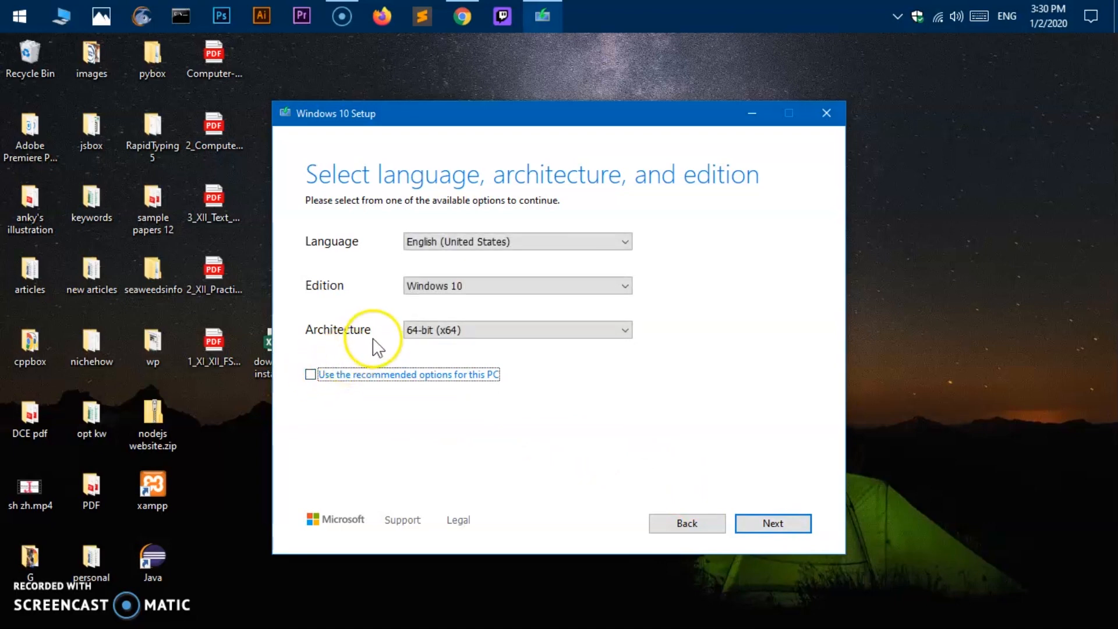
left_click(516, 241)
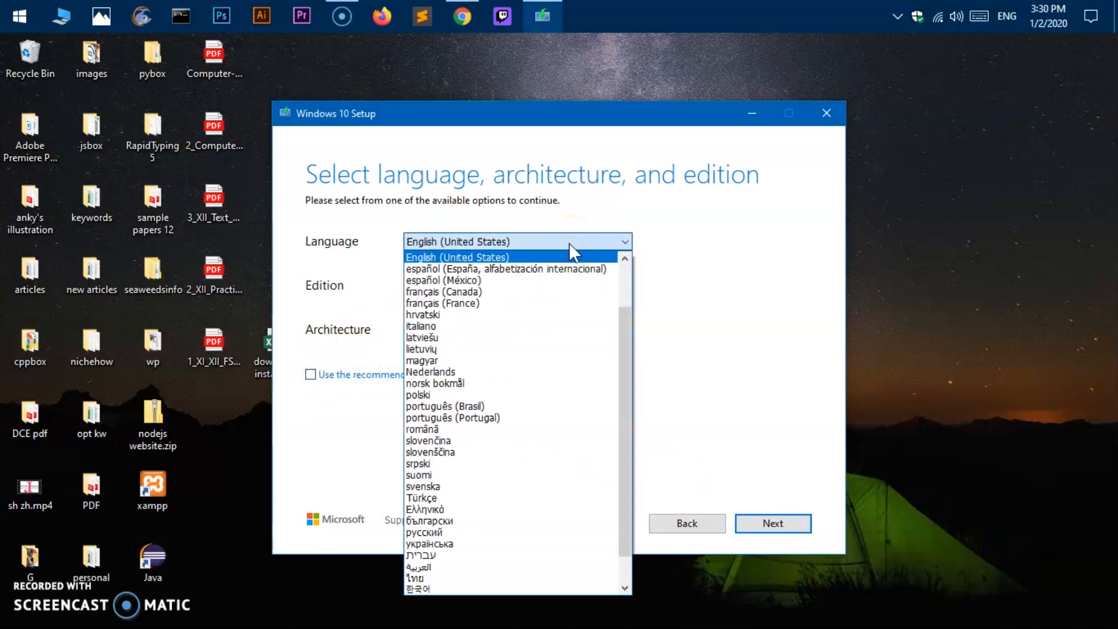
mouse_move(524, 509)
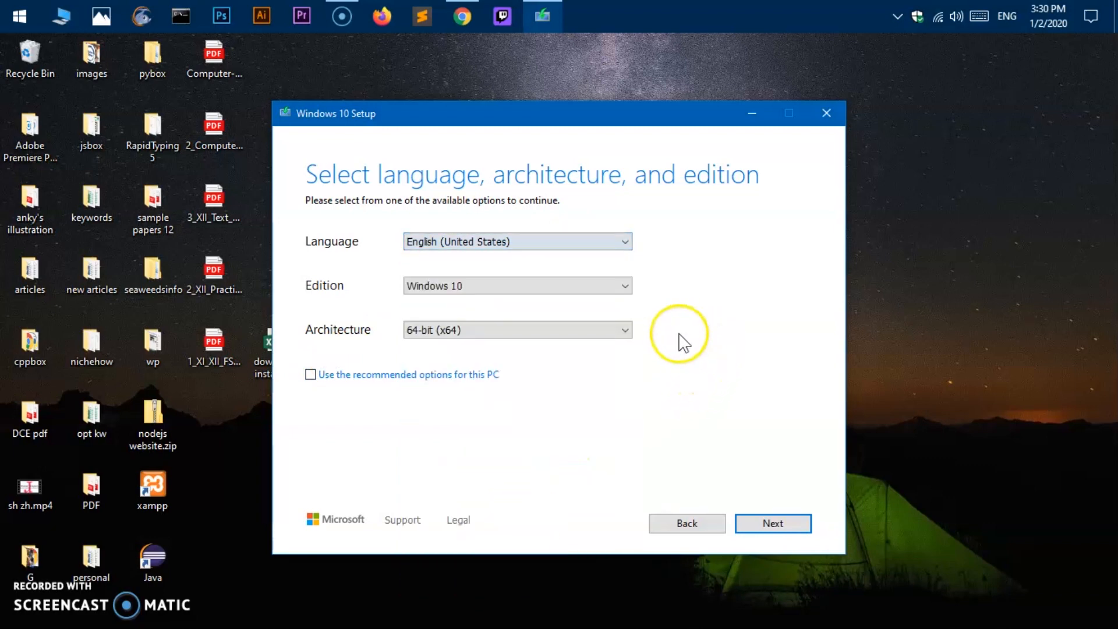
left_click(515, 286)
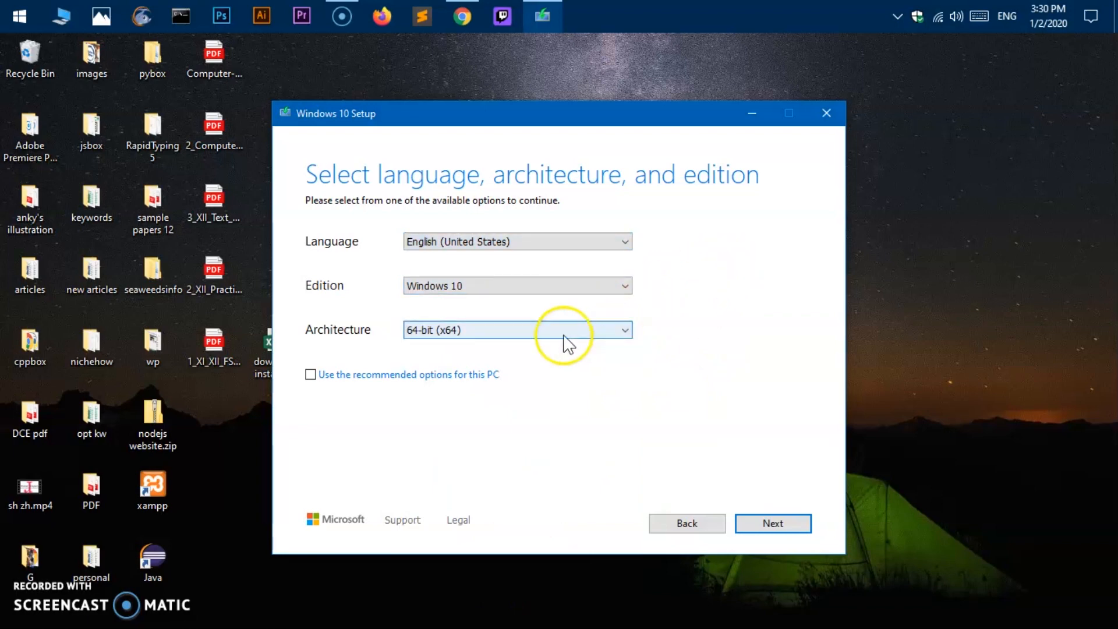
left_click(517, 330)
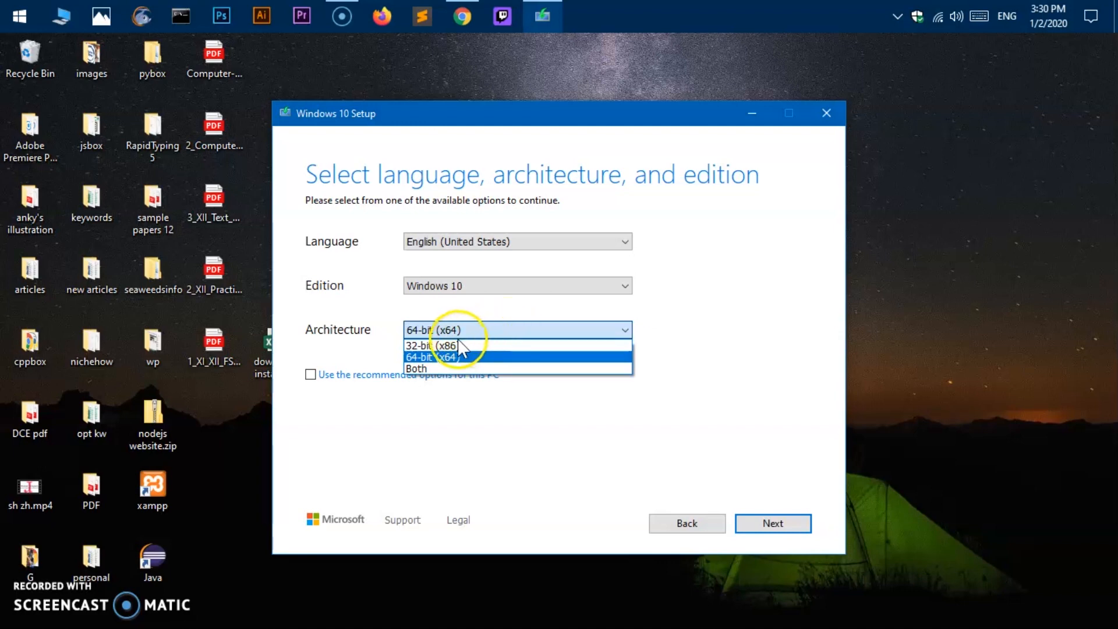
mouse_move(431, 346)
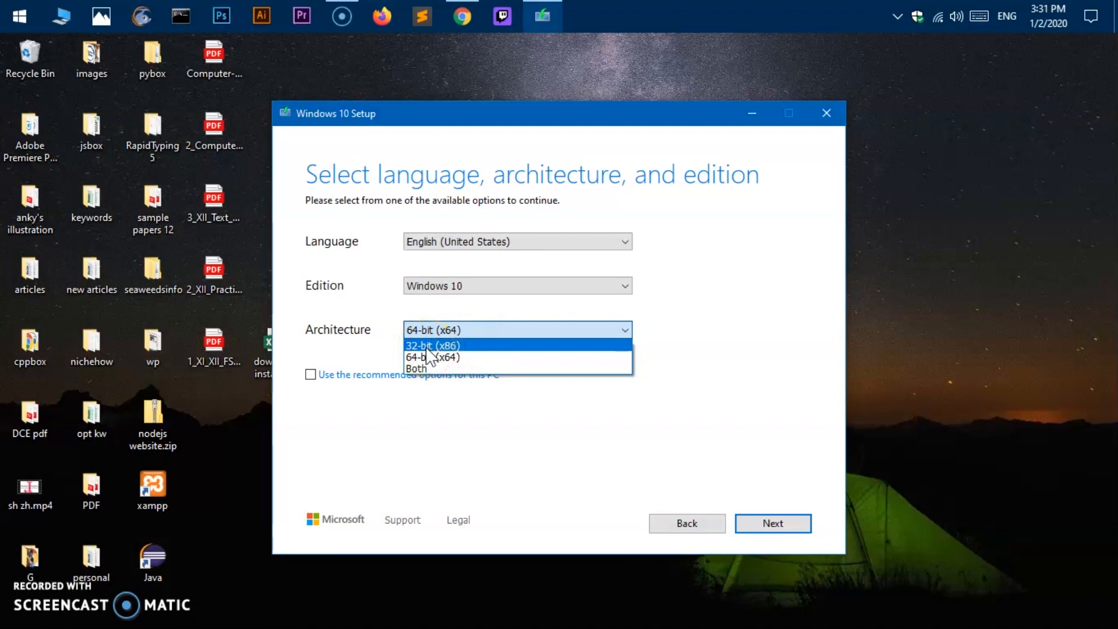
mouse_move(460, 356)
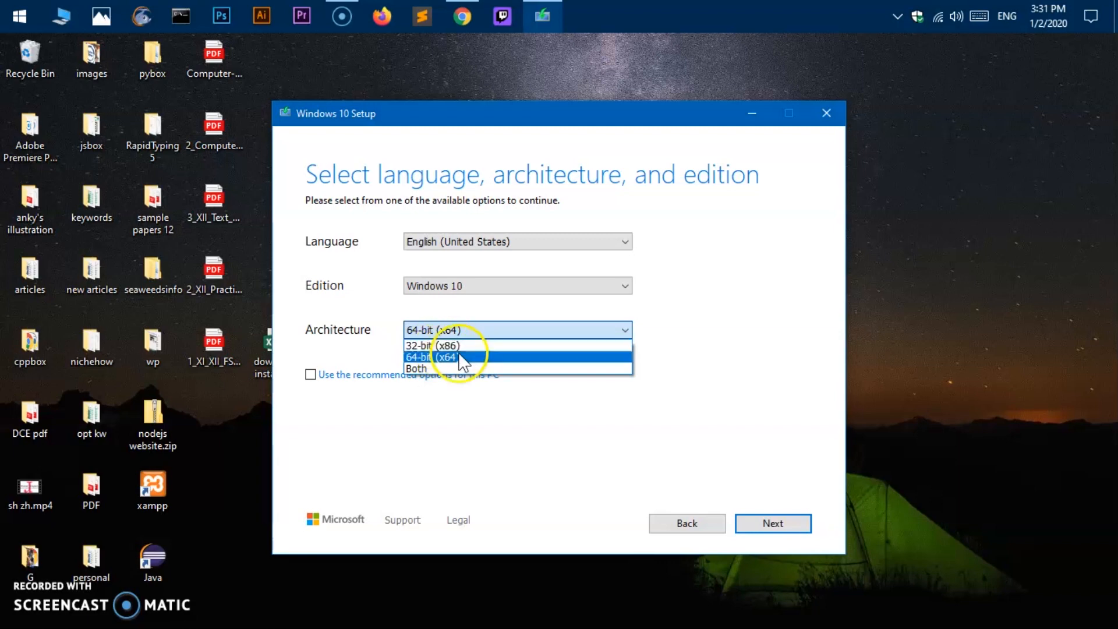
mouse_move(417, 368)
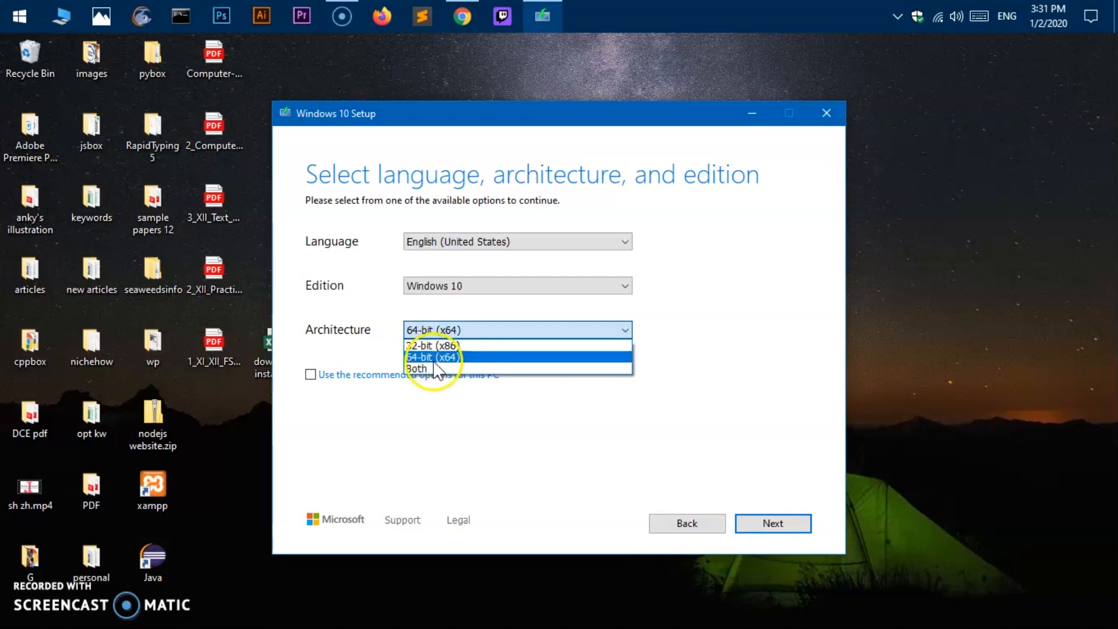
left_click(431, 356)
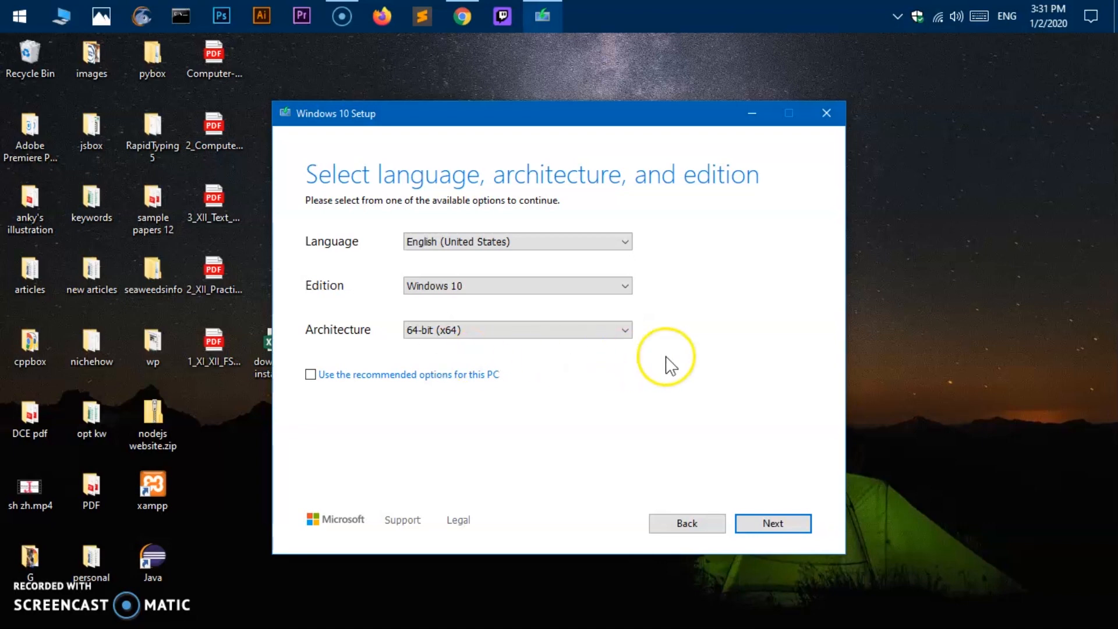
mouse_move(698, 362)
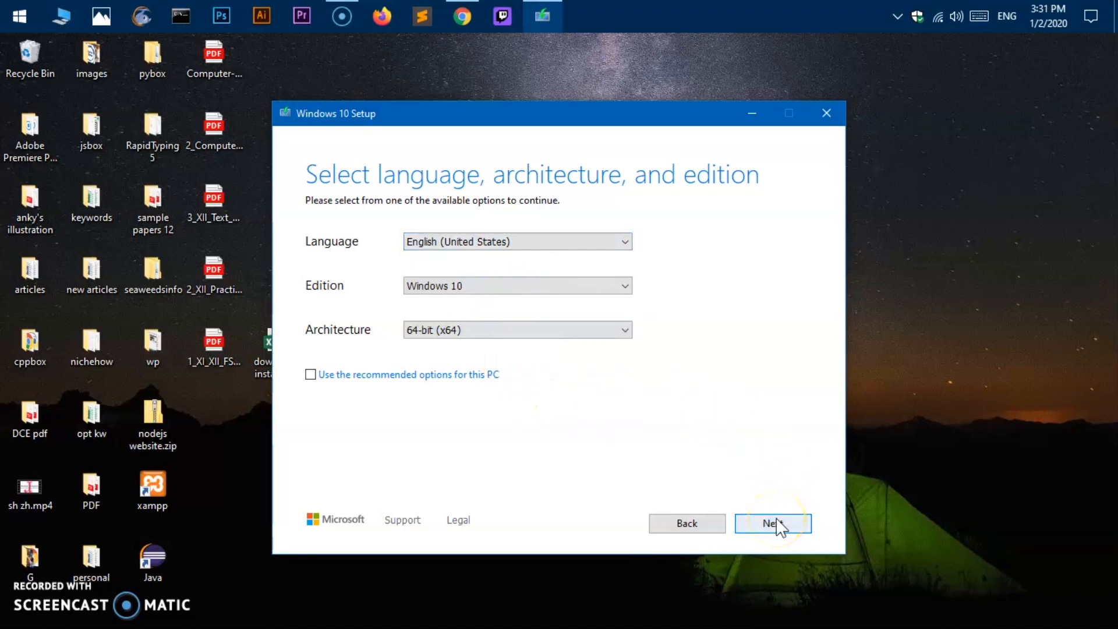
mouse_move(599, 371)
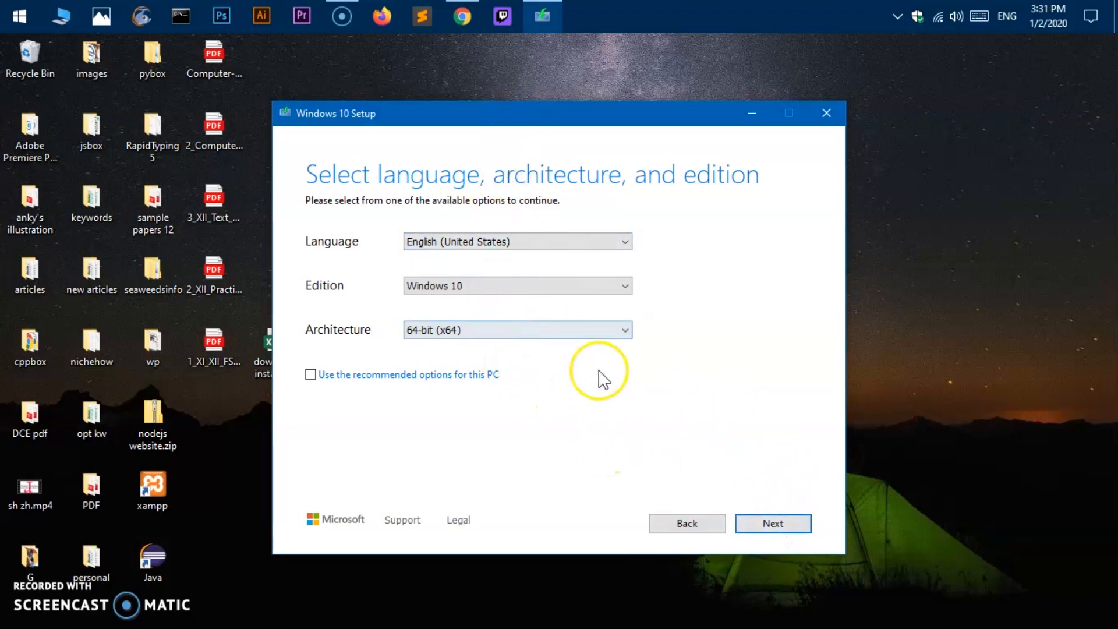
left_click(771, 523)
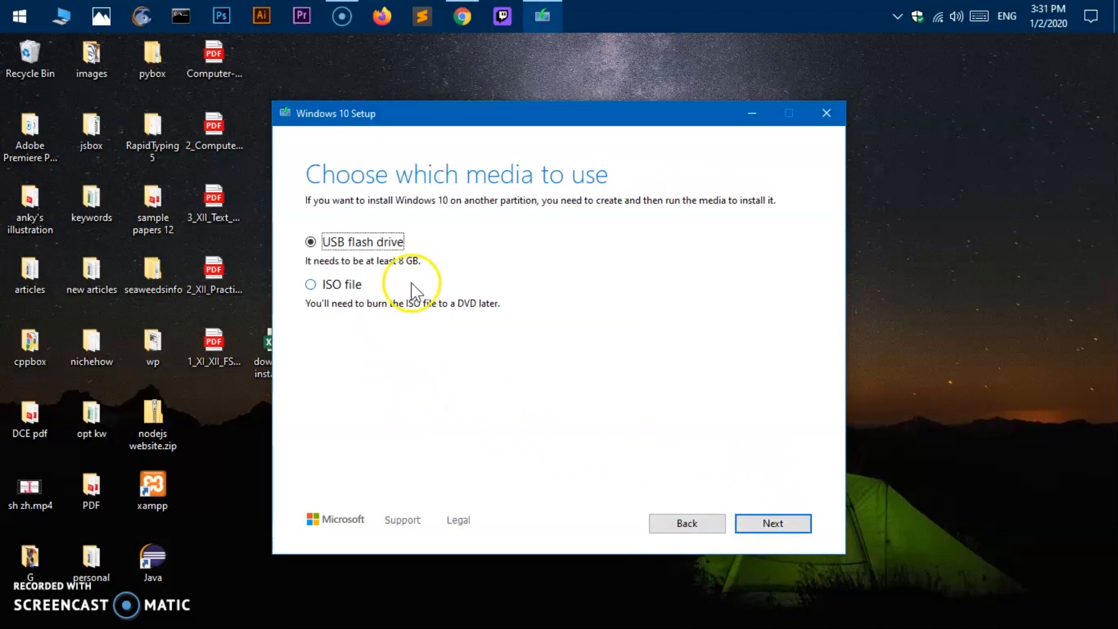
mouse_move(321, 270)
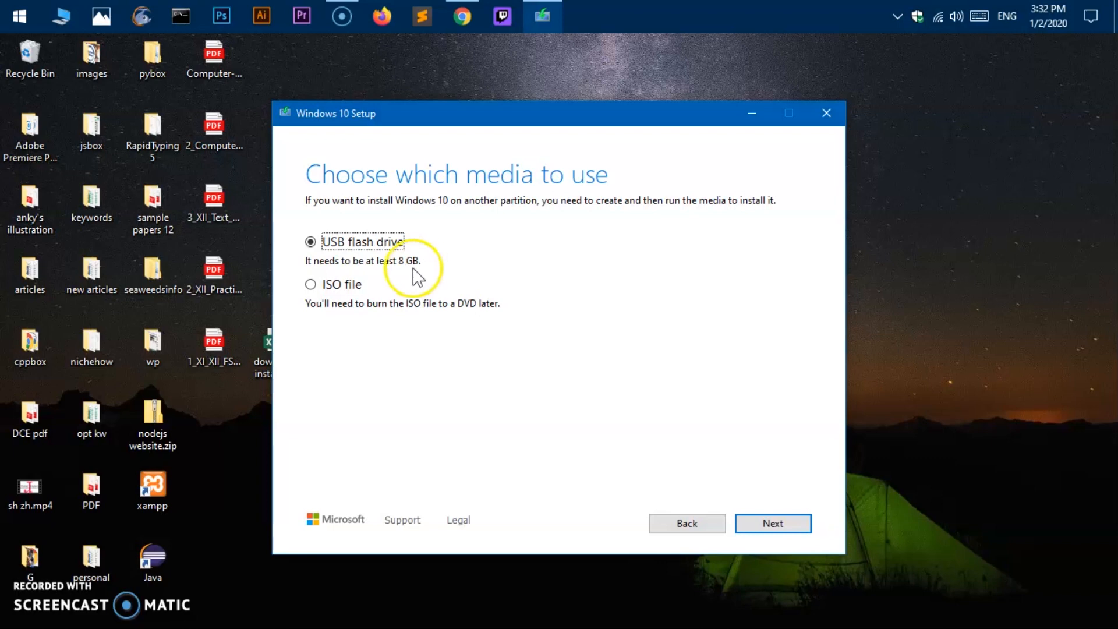
Select USB flash drive as the media type after briefly trying ISO file.
left_click(310, 283)
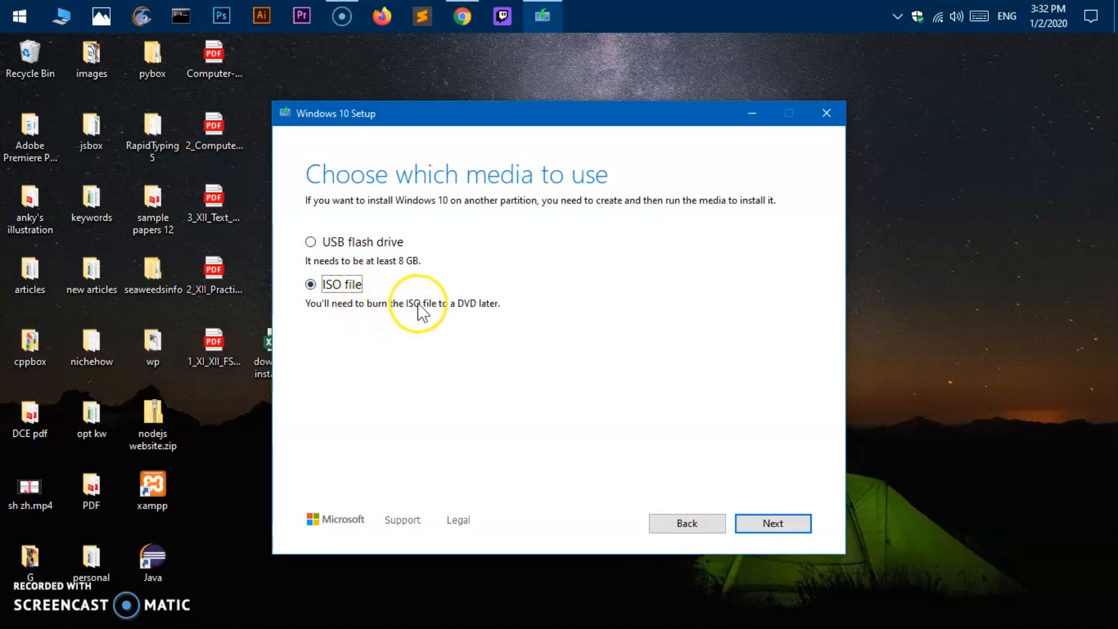
mouse_move(494, 320)
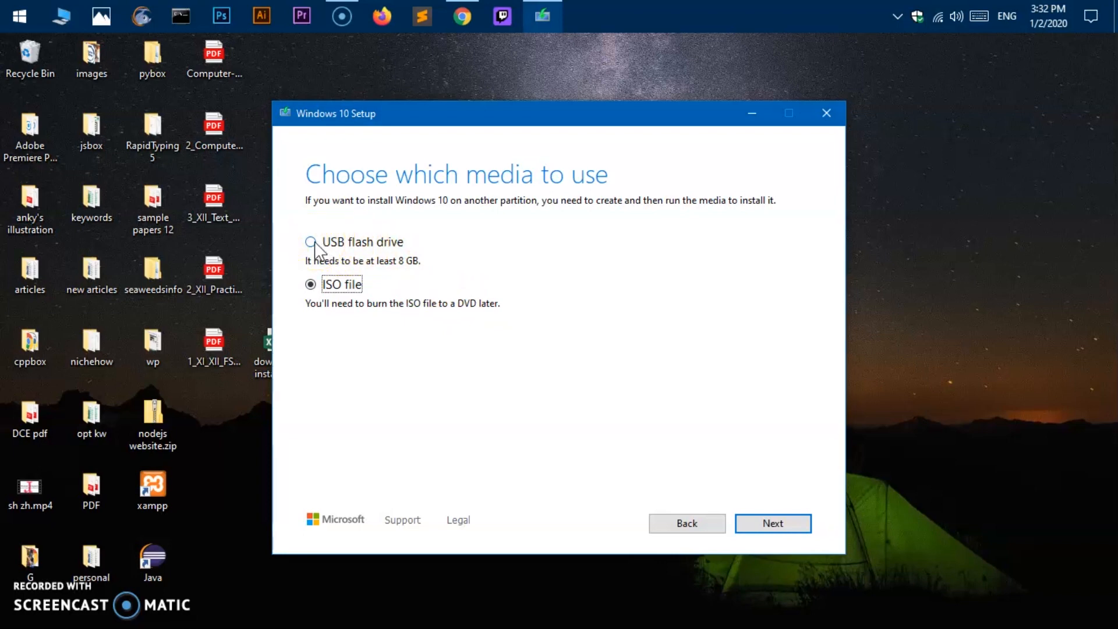
left_click(311, 242)
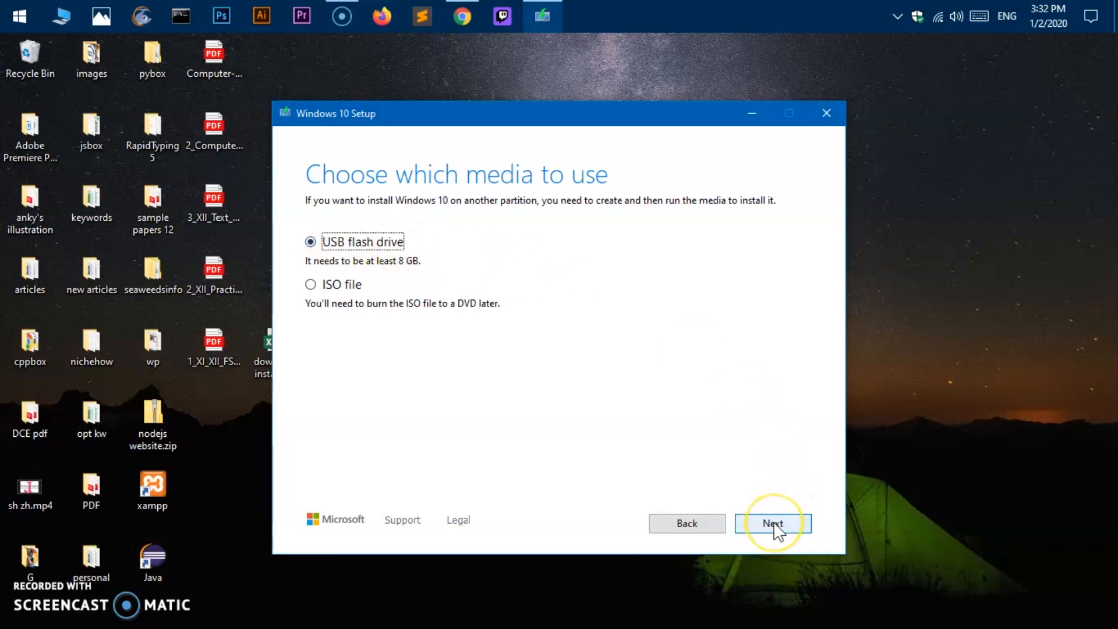
left_click(772, 523)
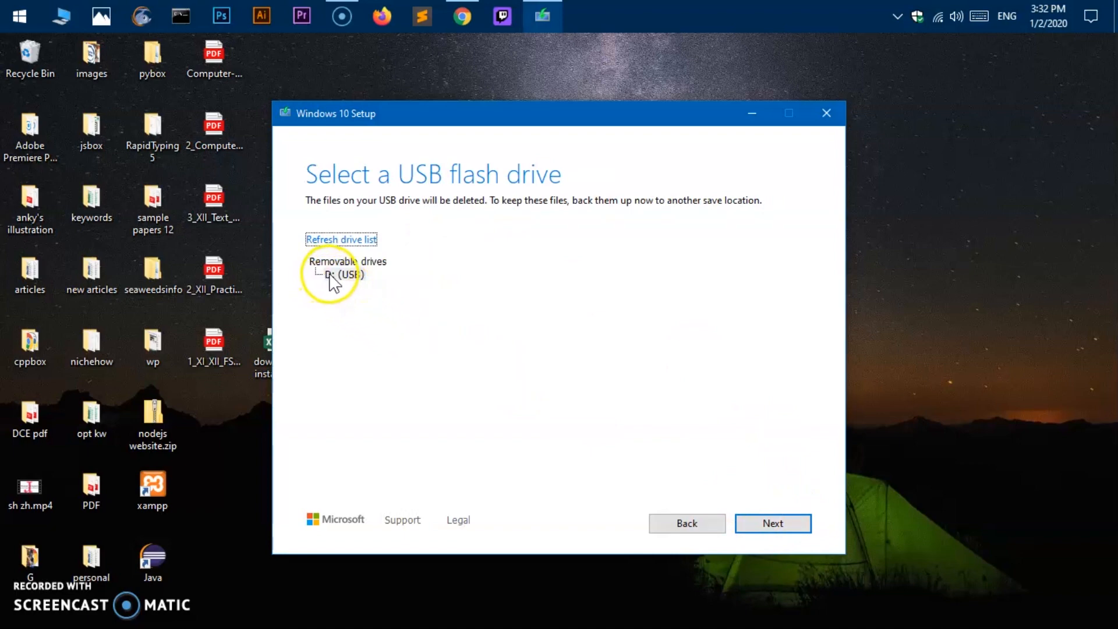
mouse_move(400, 287)
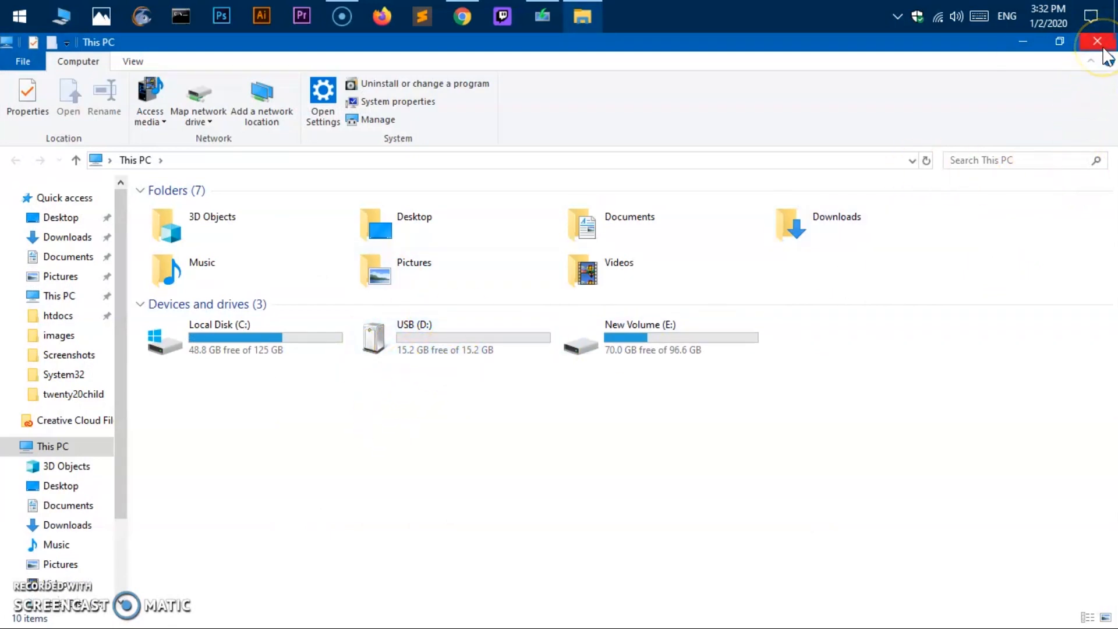
mouse_move(1096, 41)
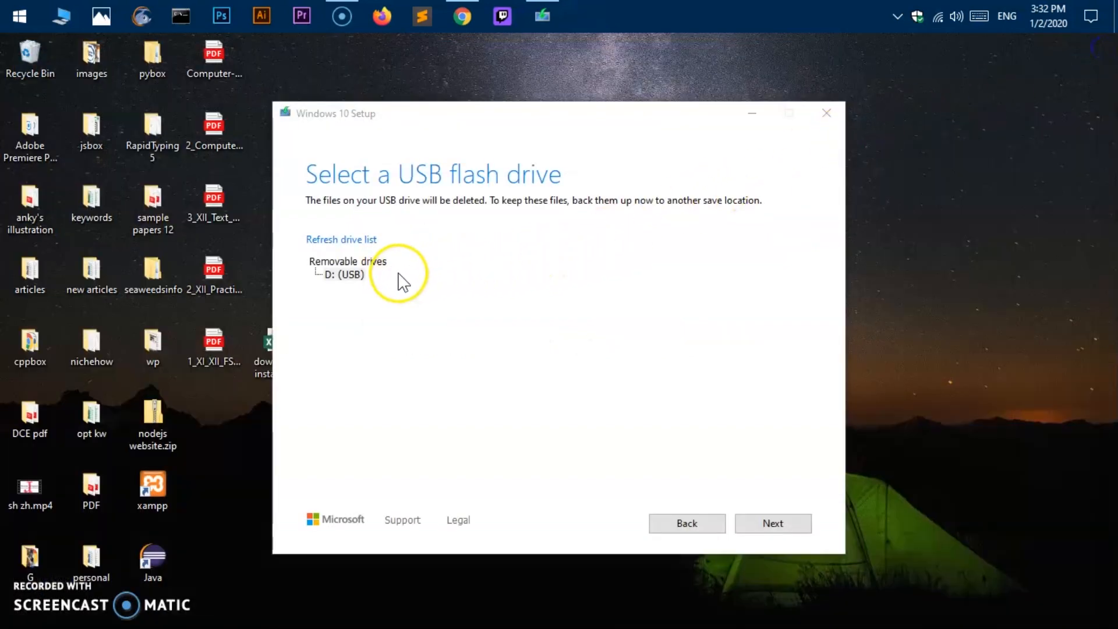
mouse_move(328, 275)
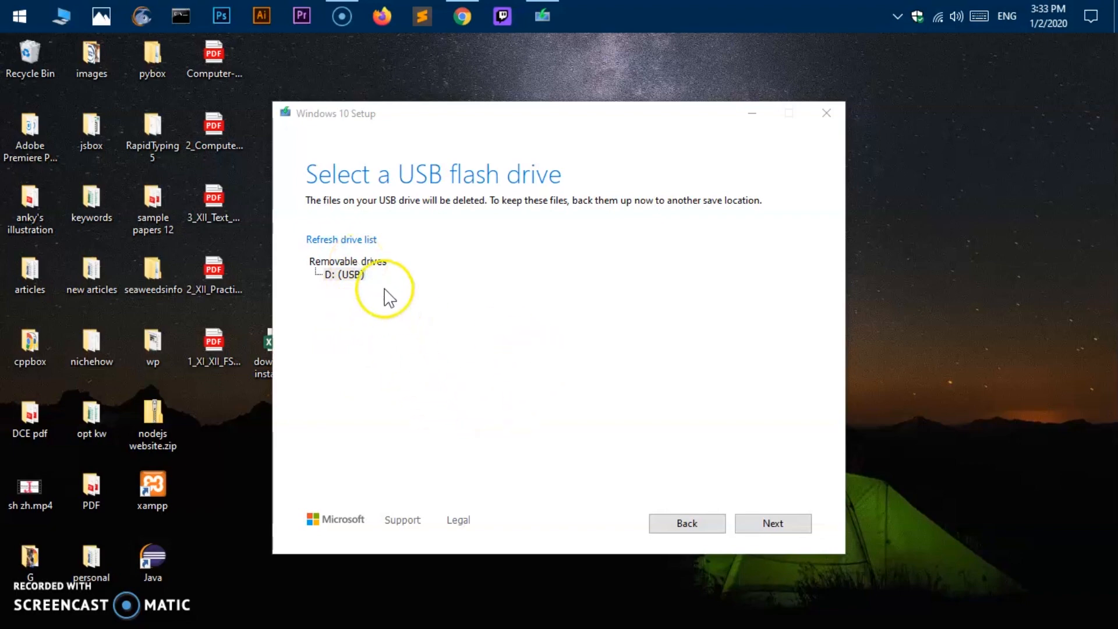
mouse_move(365, 278)
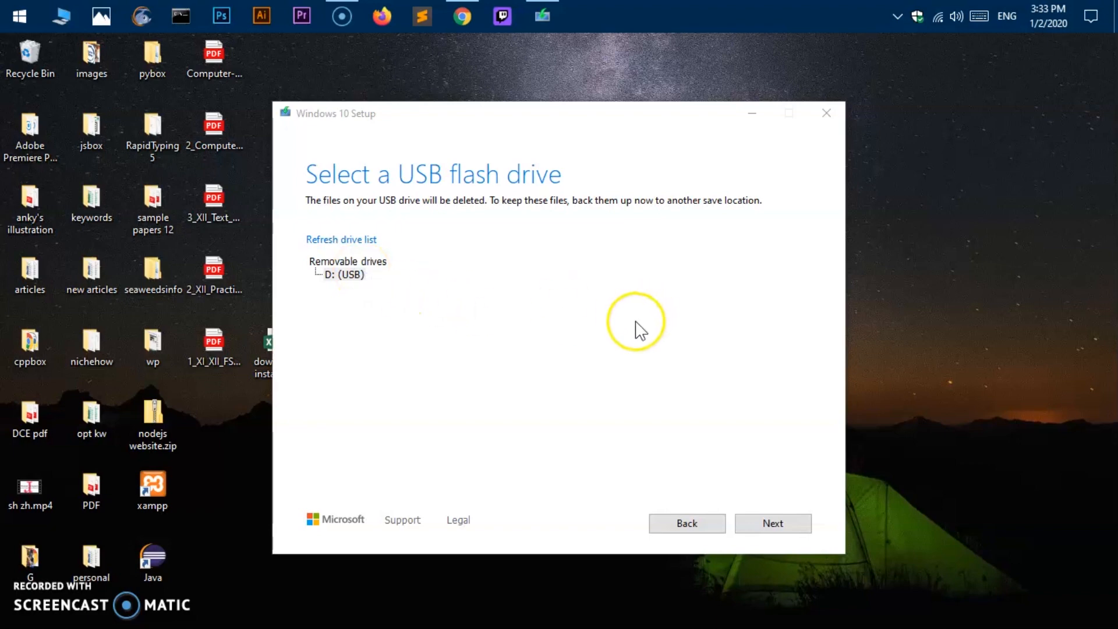
mouse_move(632, 333)
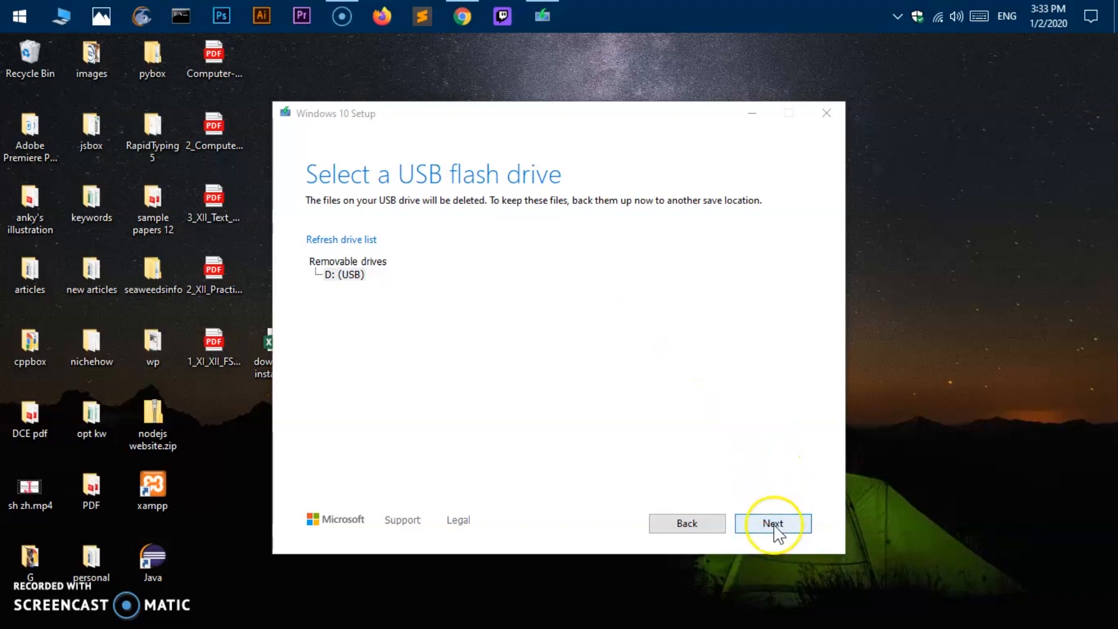
Confirm D: (USB) as the target drive and start the Windows 10 download.
left_click(772, 523)
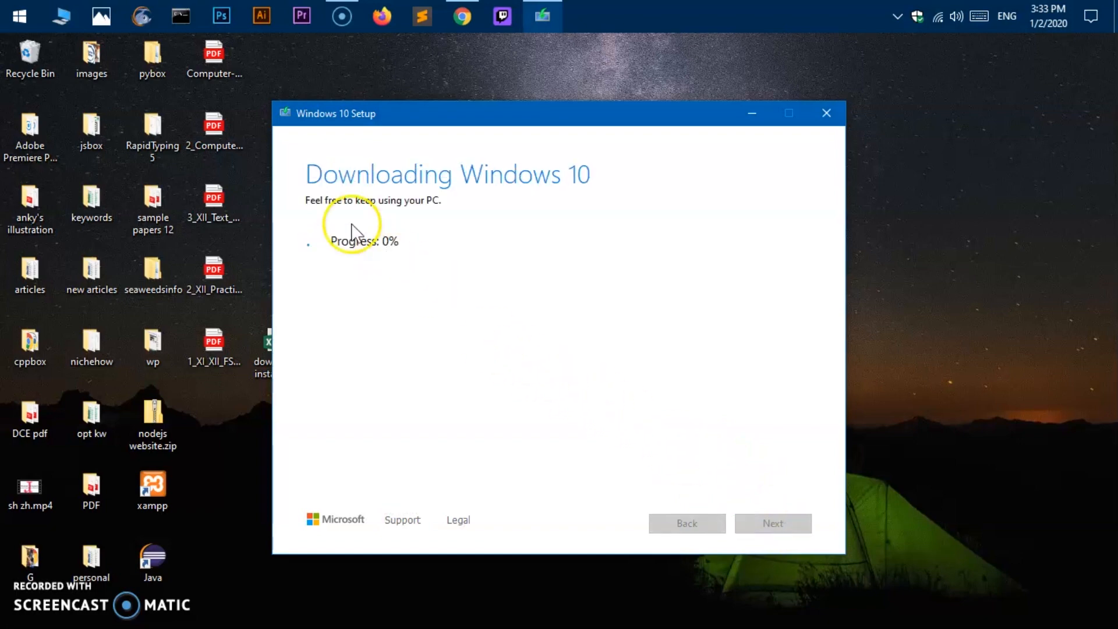
mouse_move(438, 215)
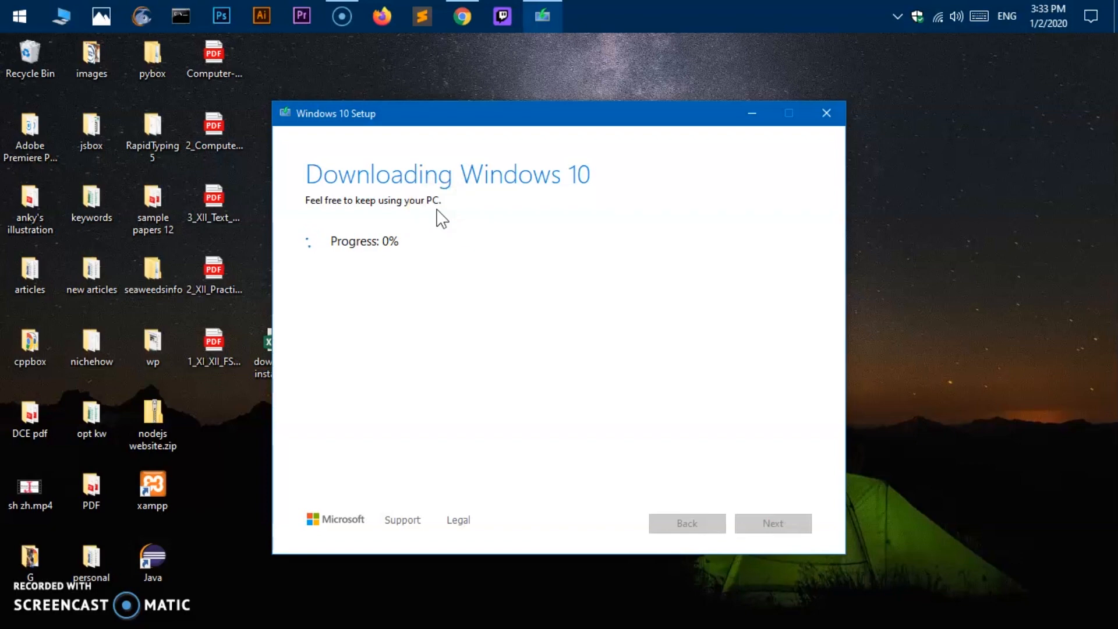
mouse_move(617, 235)
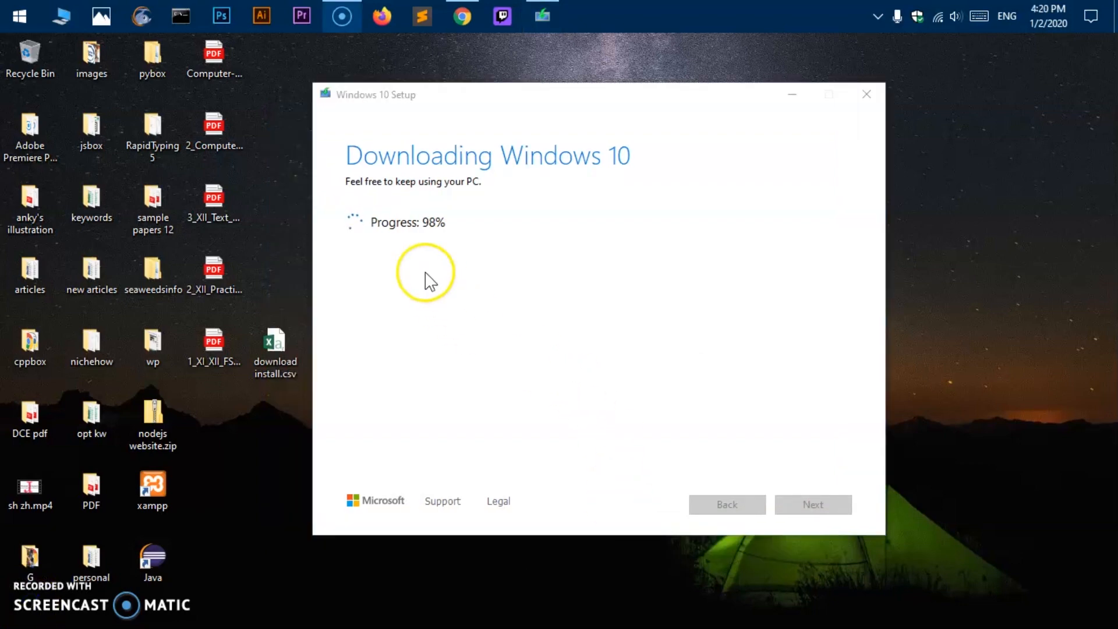
mouse_move(388, 246)
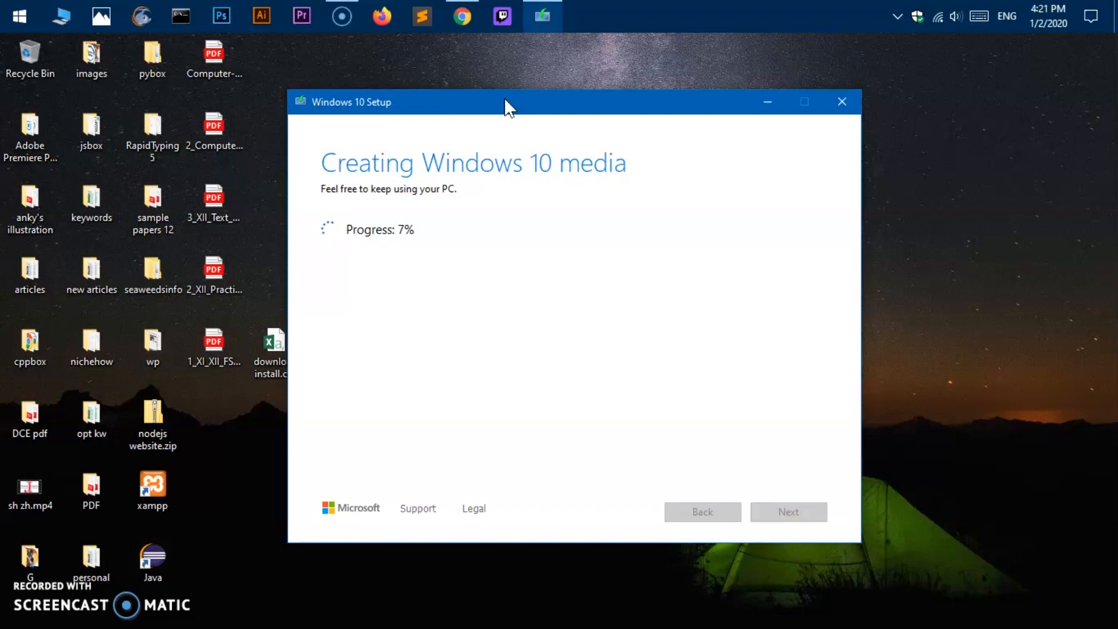
mouse_move(507, 132)
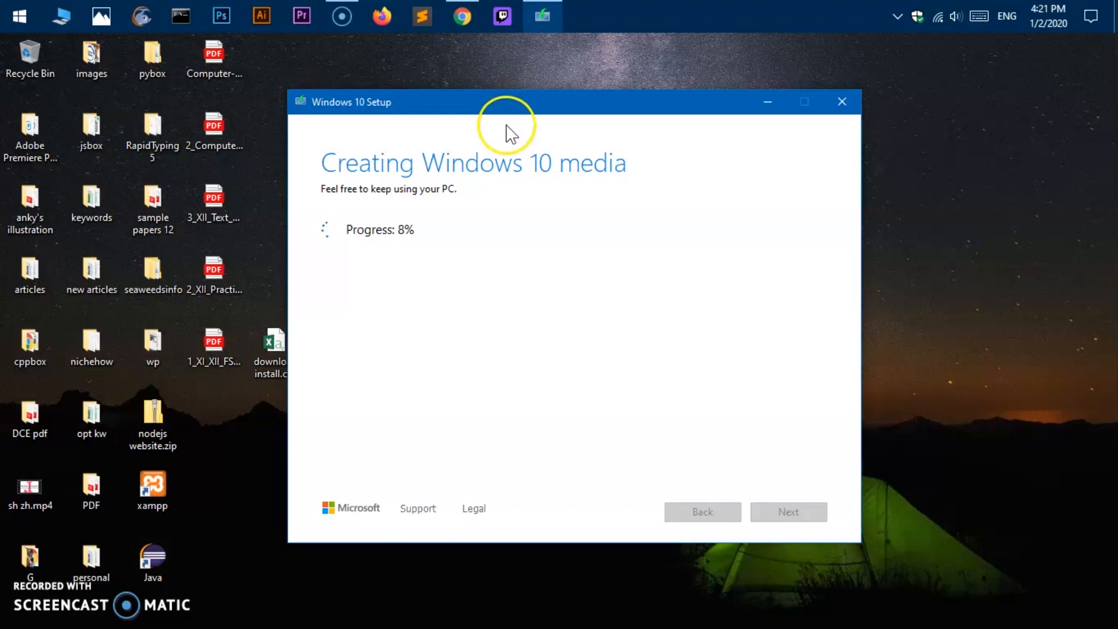
mouse_move(522, 235)
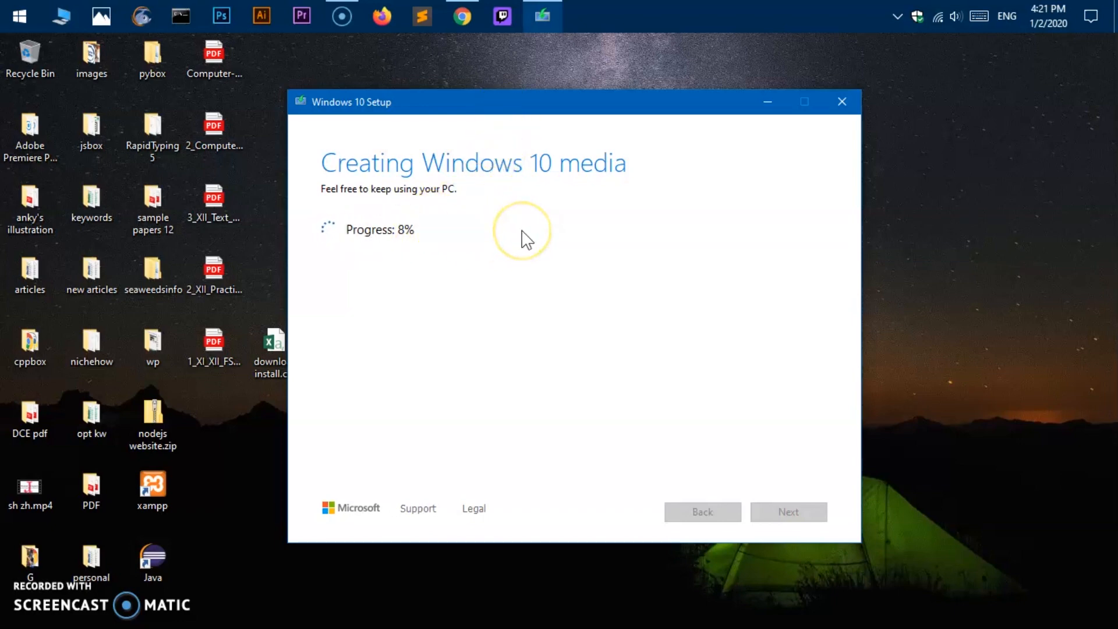
mouse_move(514, 253)
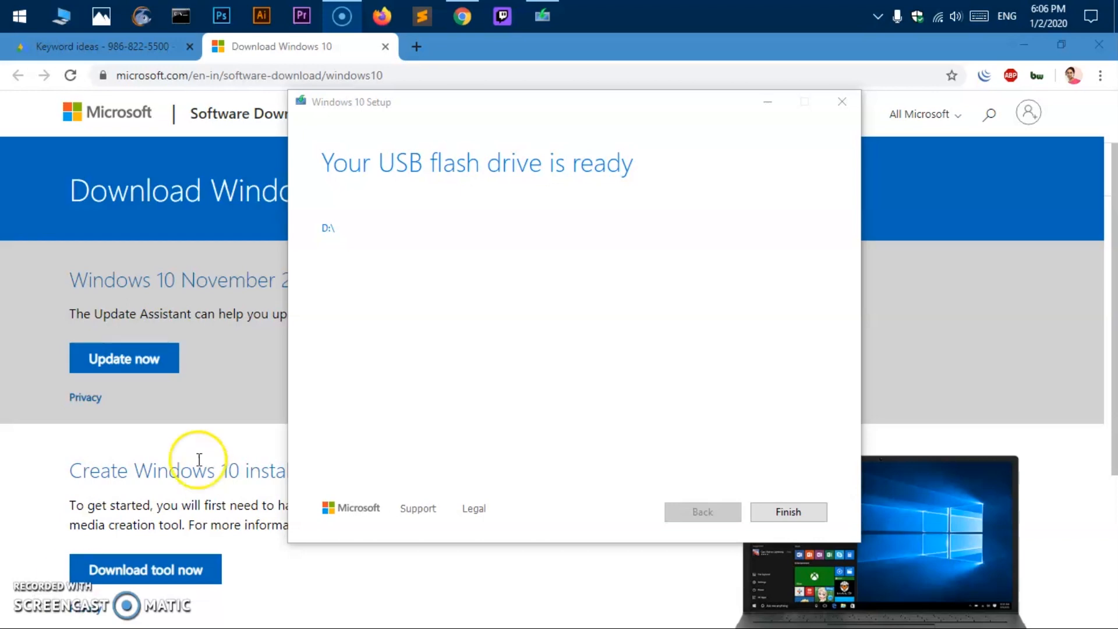
mouse_move(328, 228)
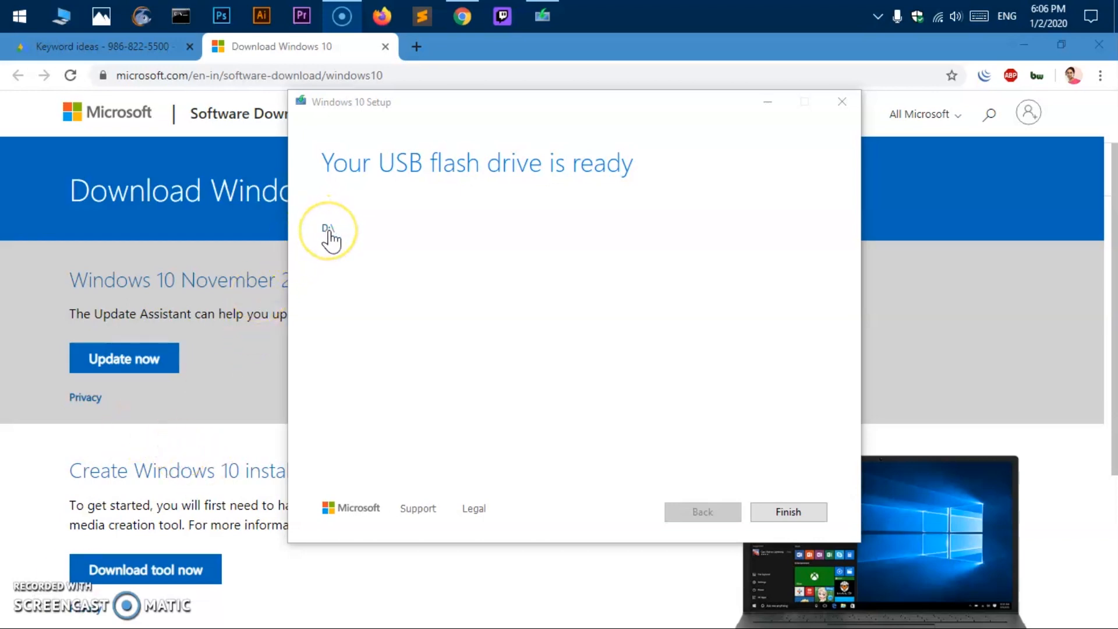
mouse_move(485, 340)
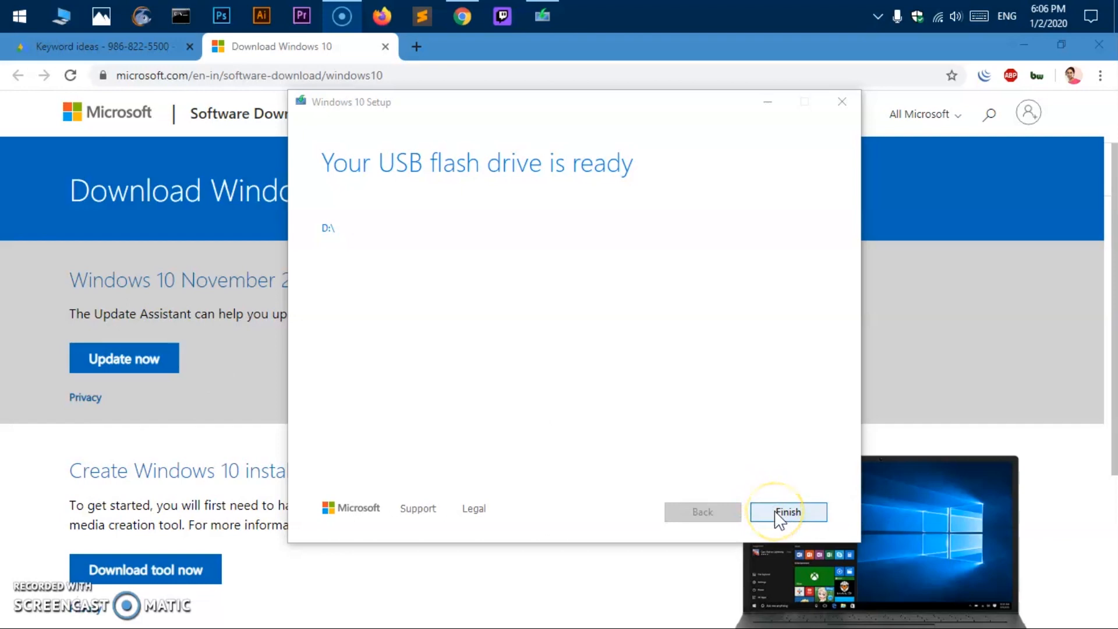
Finish and close the Media Creation Tool once the USB drive is ready.
left_click(787, 511)
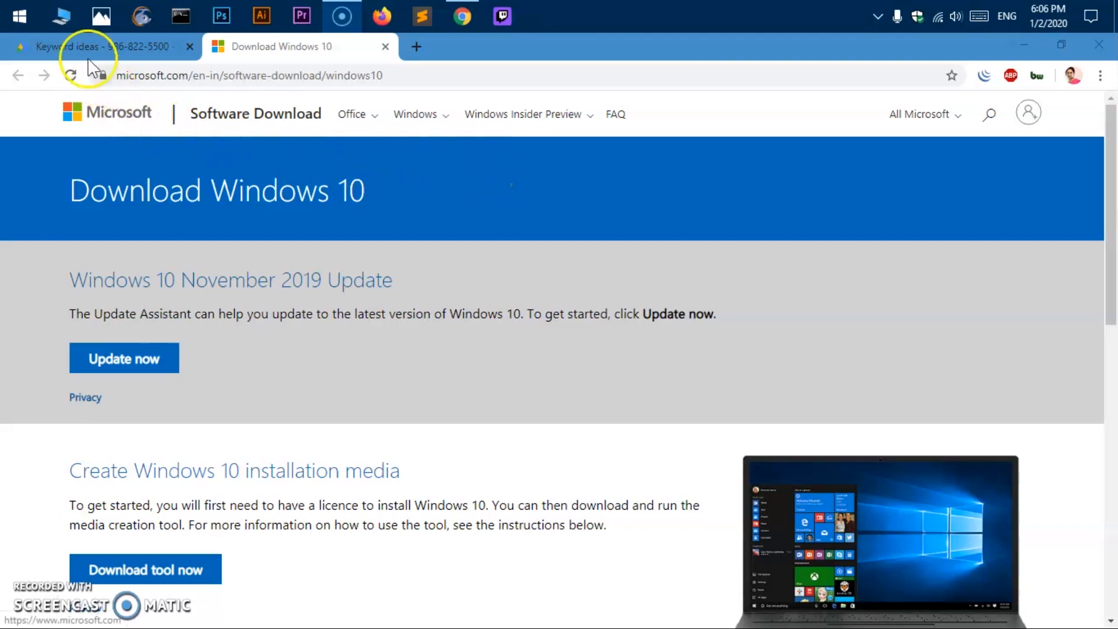
mouse_move(60, 16)
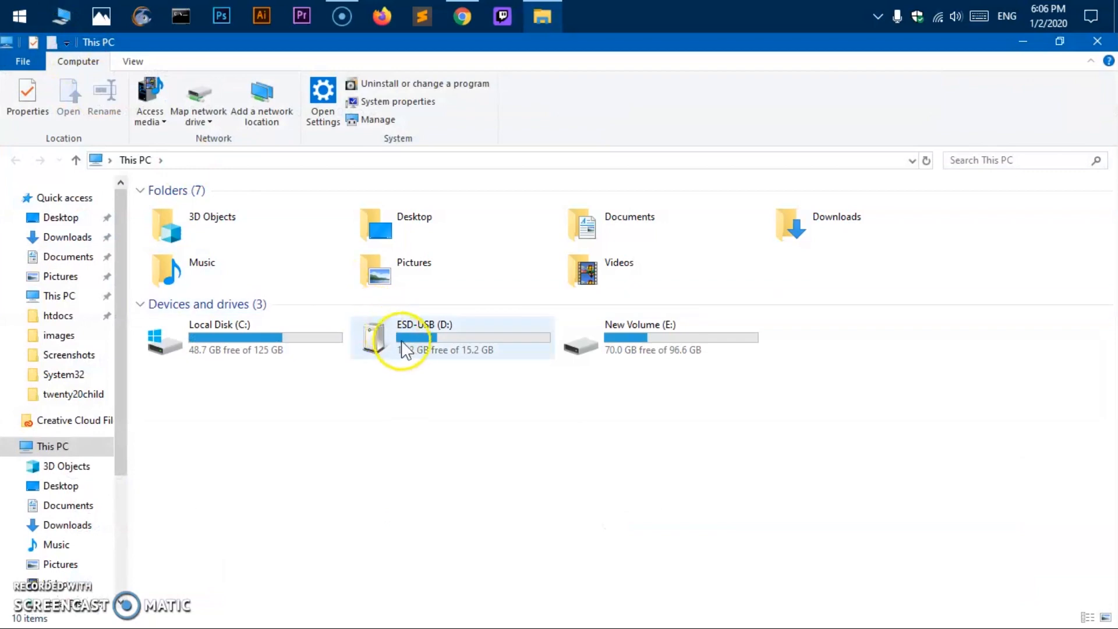
mouse_move(398, 355)
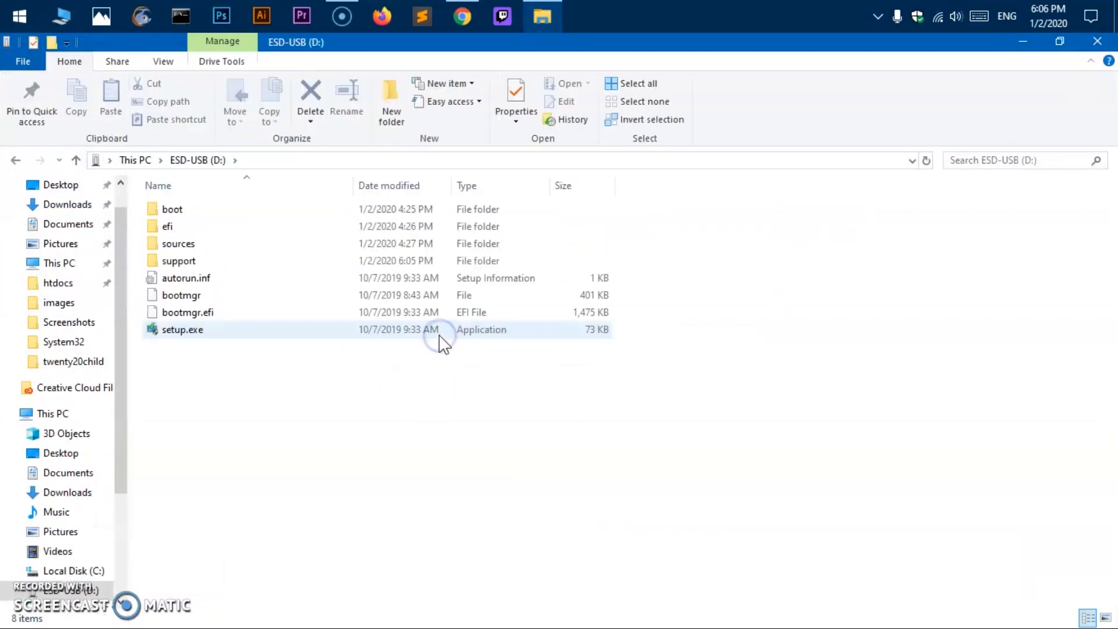
Open ESD-USB (D:) to view its boot, efi, sources folders and setup.exe.
double_click(172, 209)
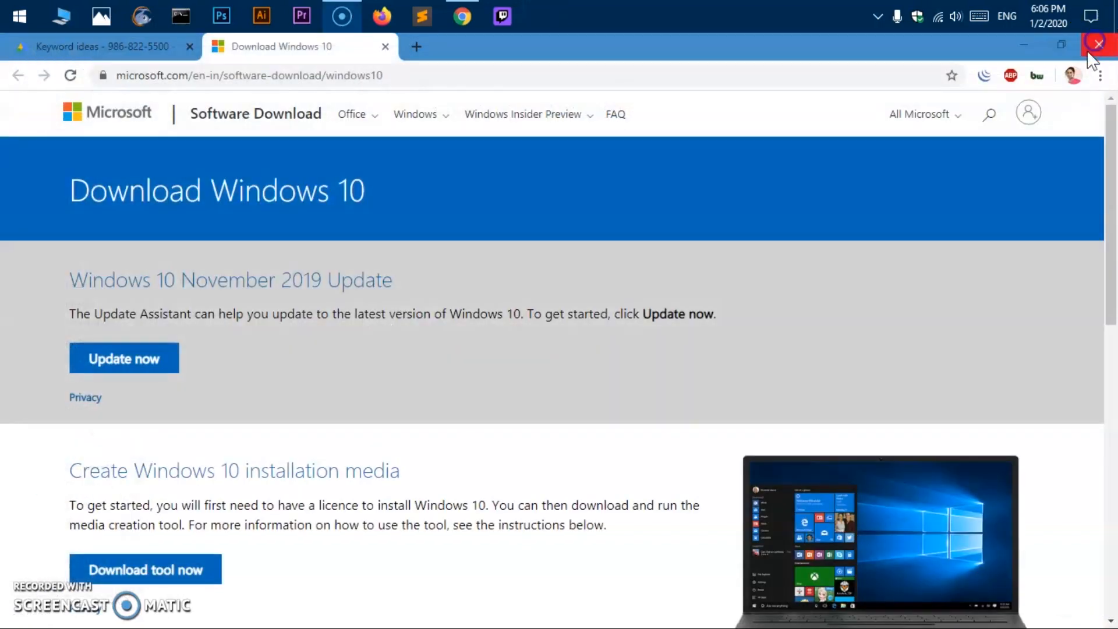
mouse_move(610, 350)
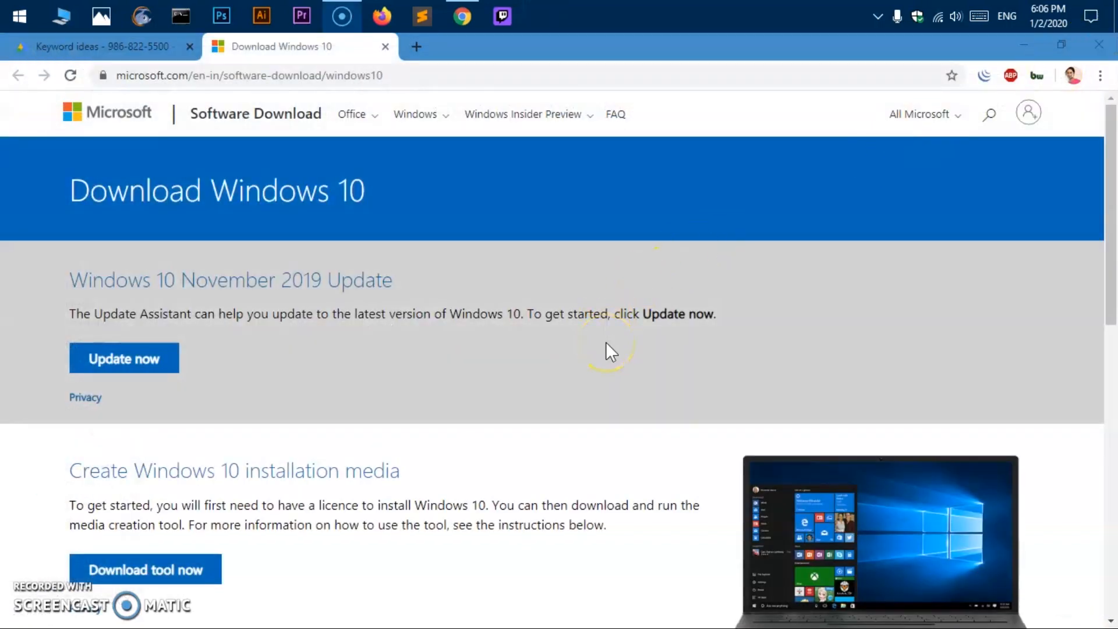